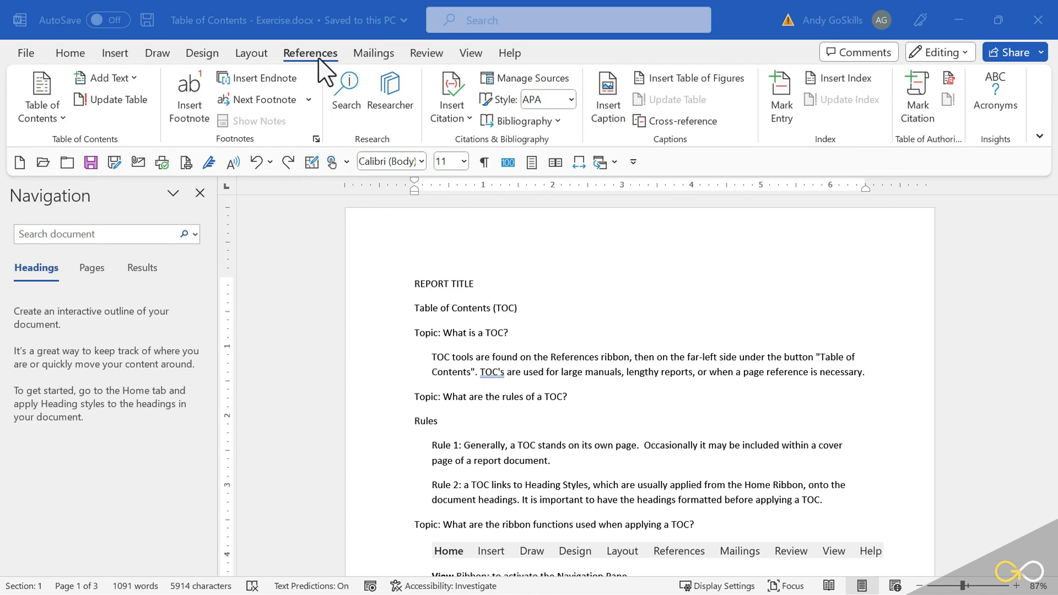
pyautogui.moveTo(307, 71)
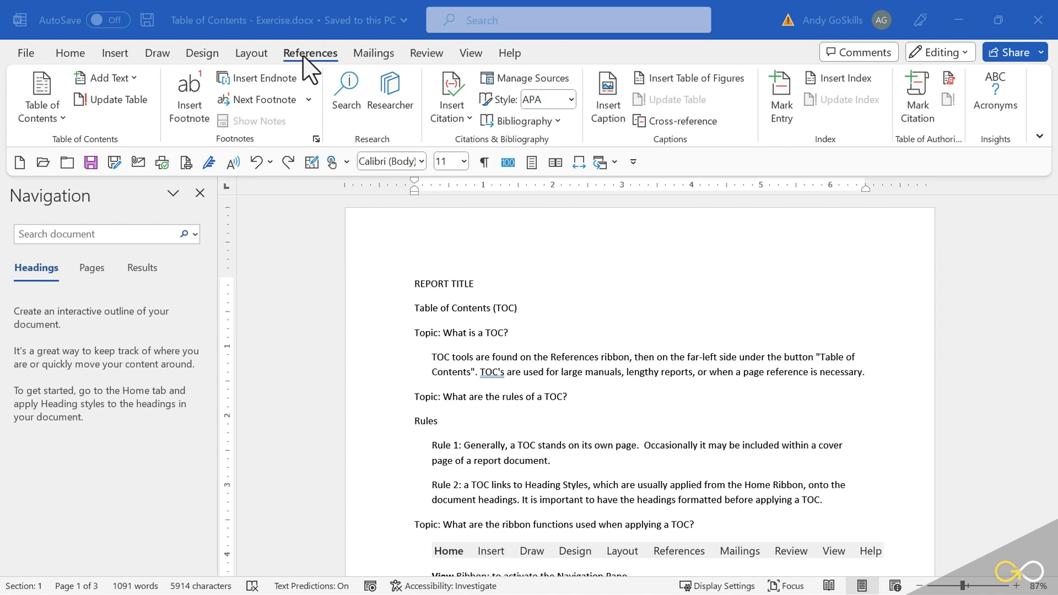
pyautogui.moveTo(39, 99)
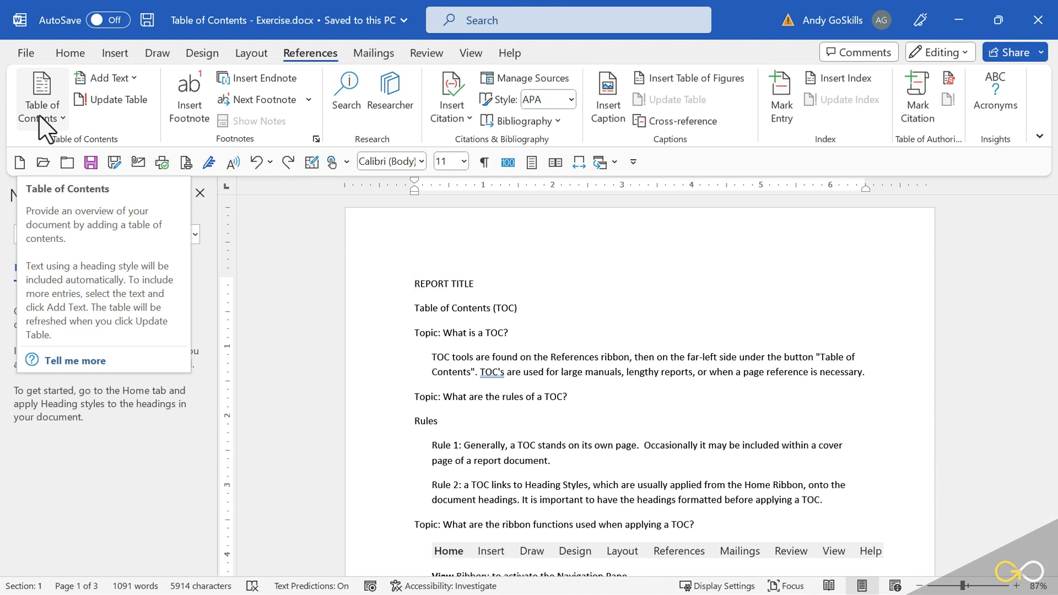
# With the cursor at the report title, expand the Home Styles gallery and close it without applying a style.
pyautogui.click(414, 284)
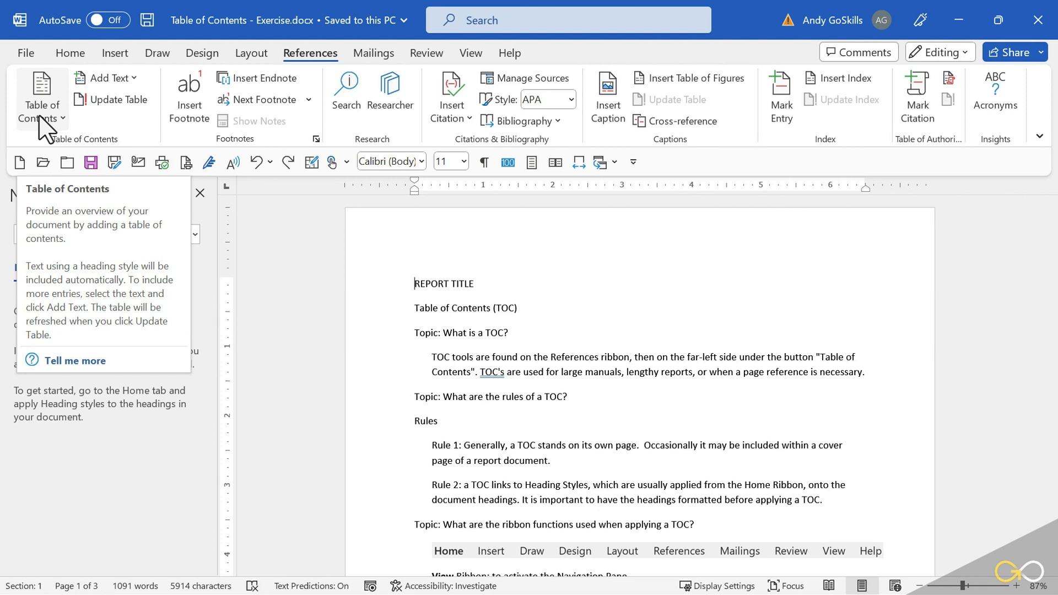
pyautogui.click(70, 53)
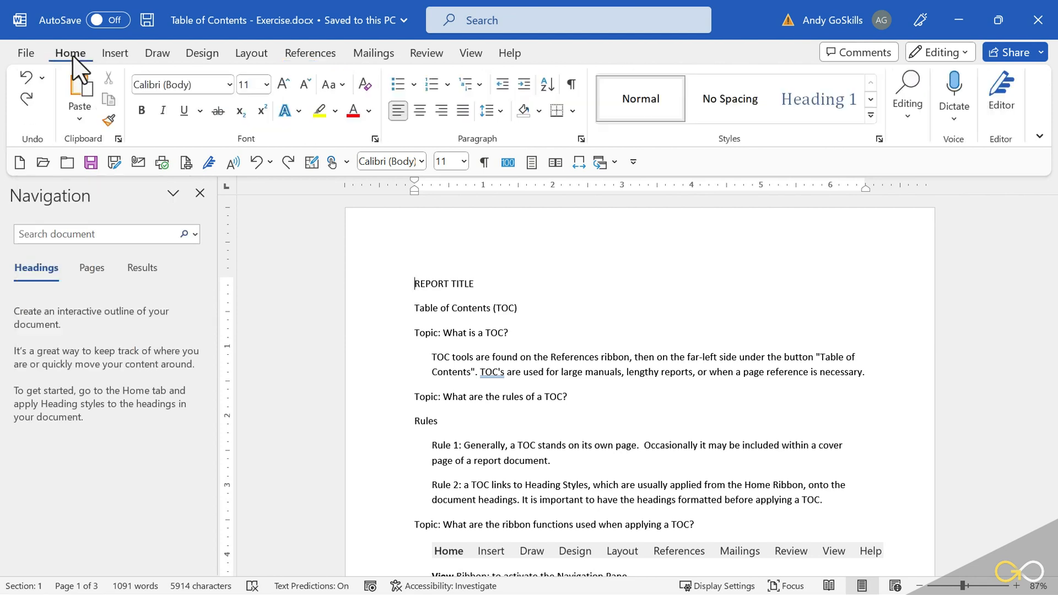
pyautogui.moveTo(859, 136)
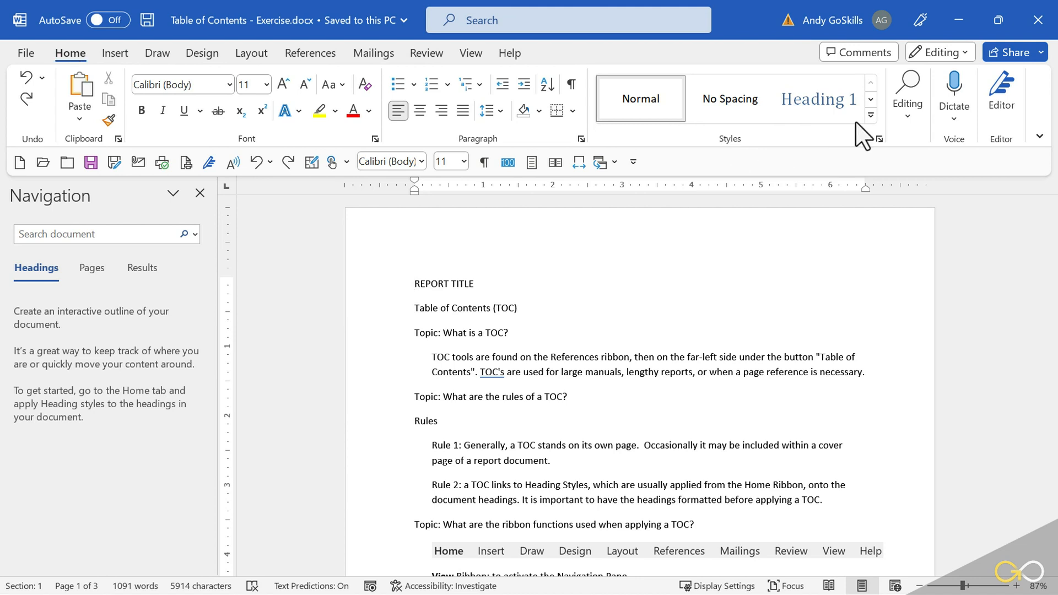
pyautogui.click(871, 114)
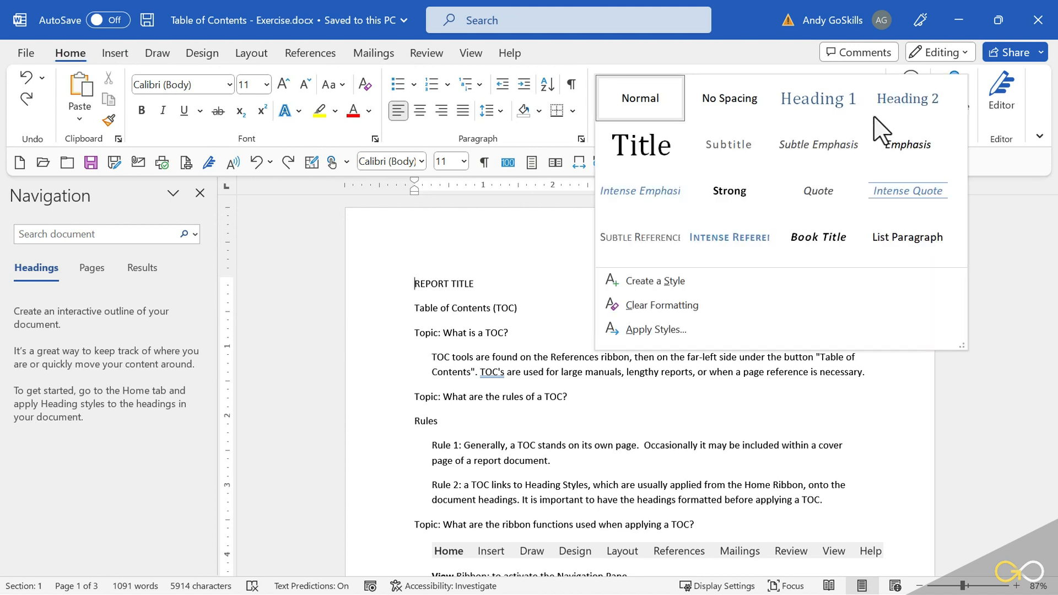
pyautogui.click(907, 98)
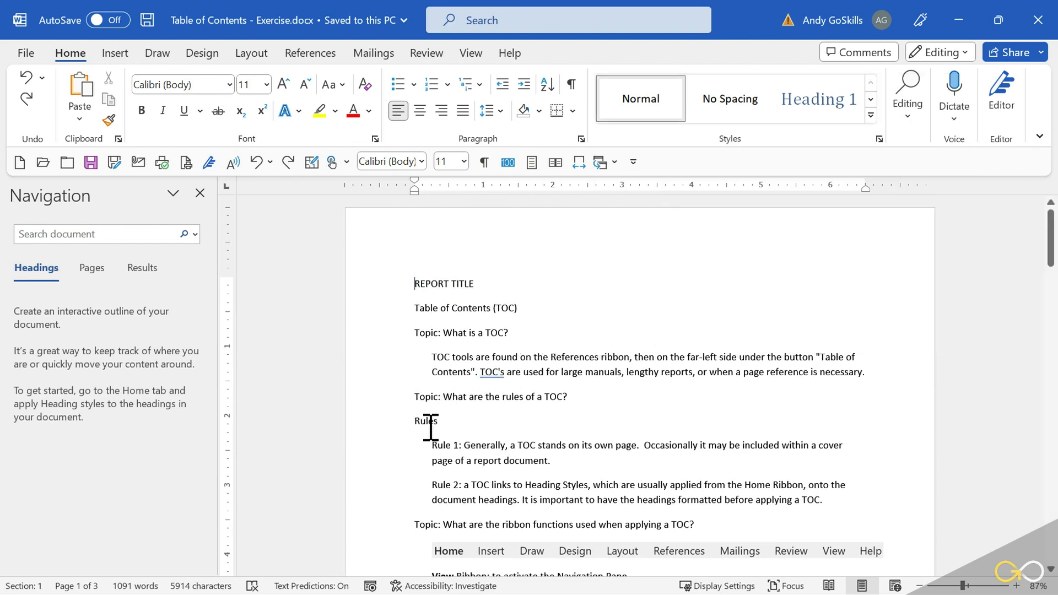
pyautogui.scroll(-3)
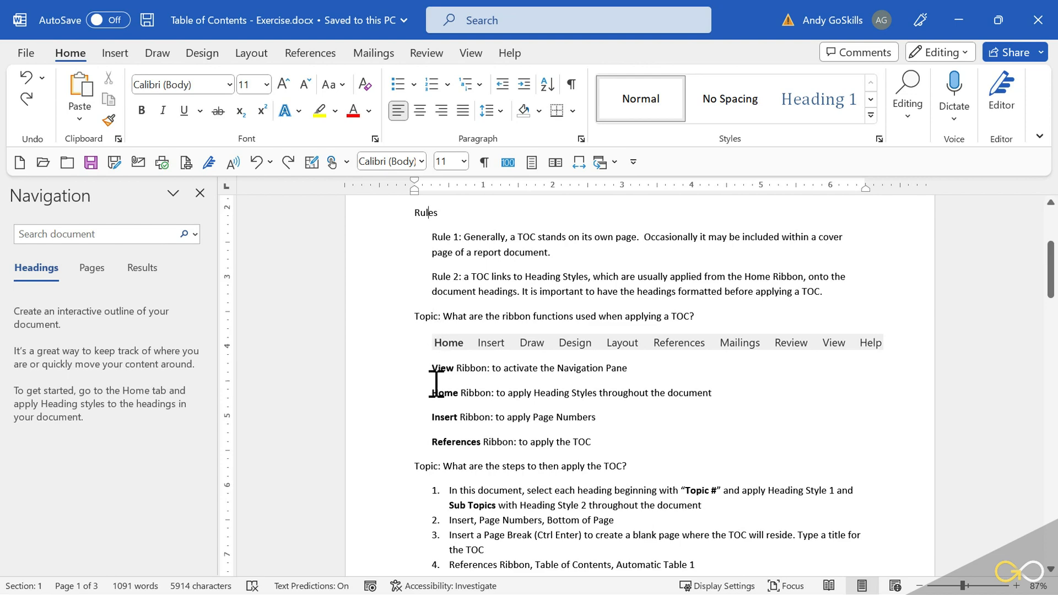
pyautogui.moveTo(469, 370)
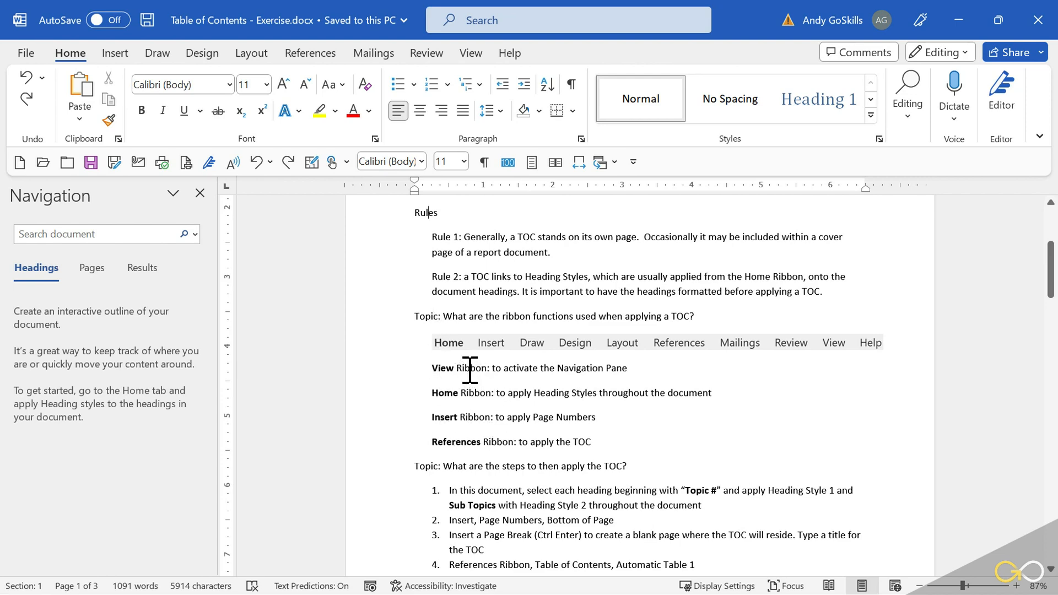
pyautogui.click(470, 53)
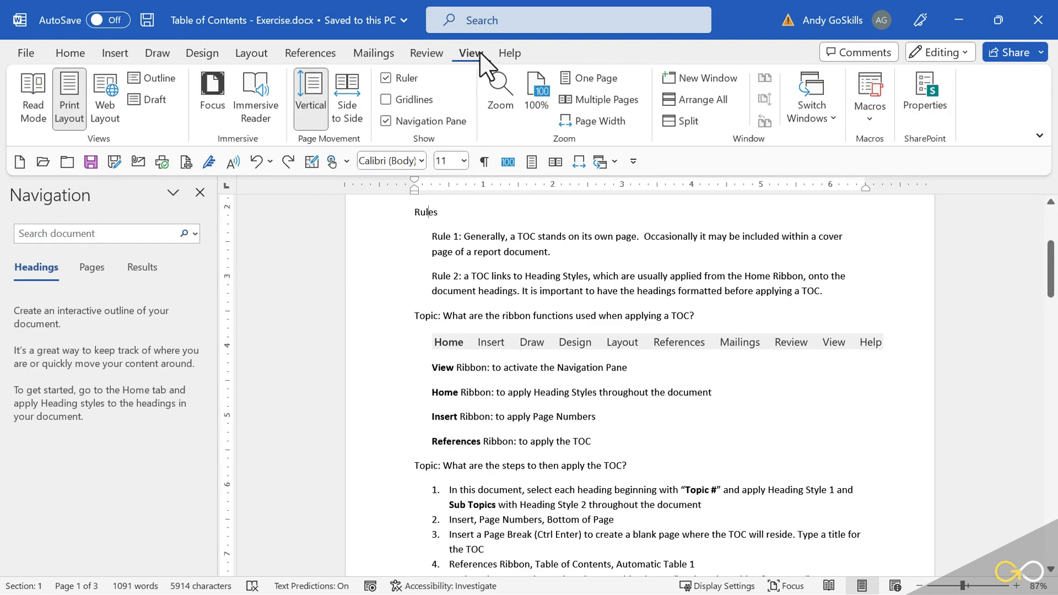
pyautogui.moveTo(396, 135)
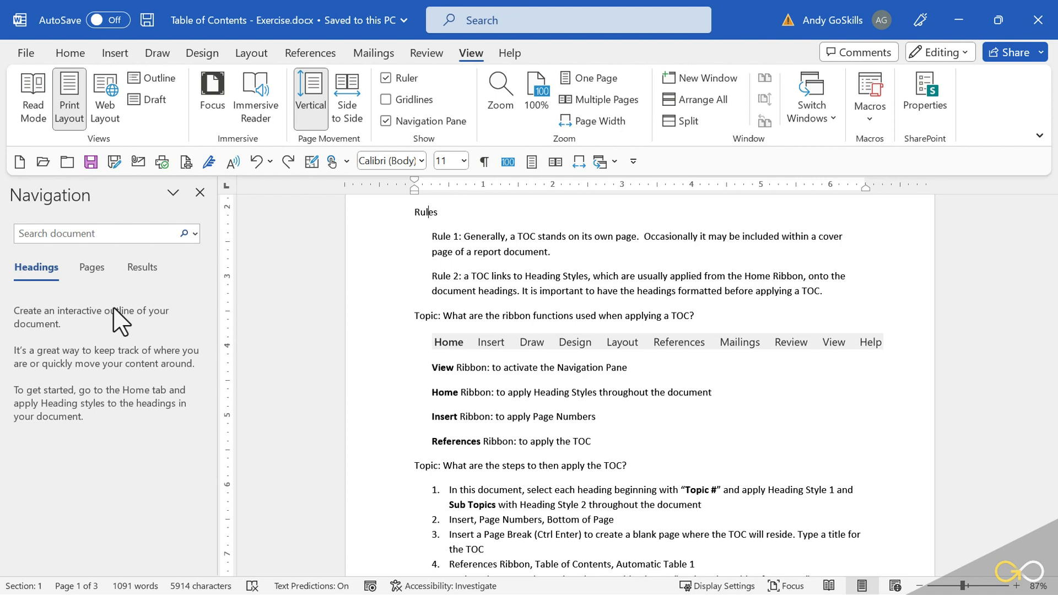
pyautogui.moveTo(57, 426)
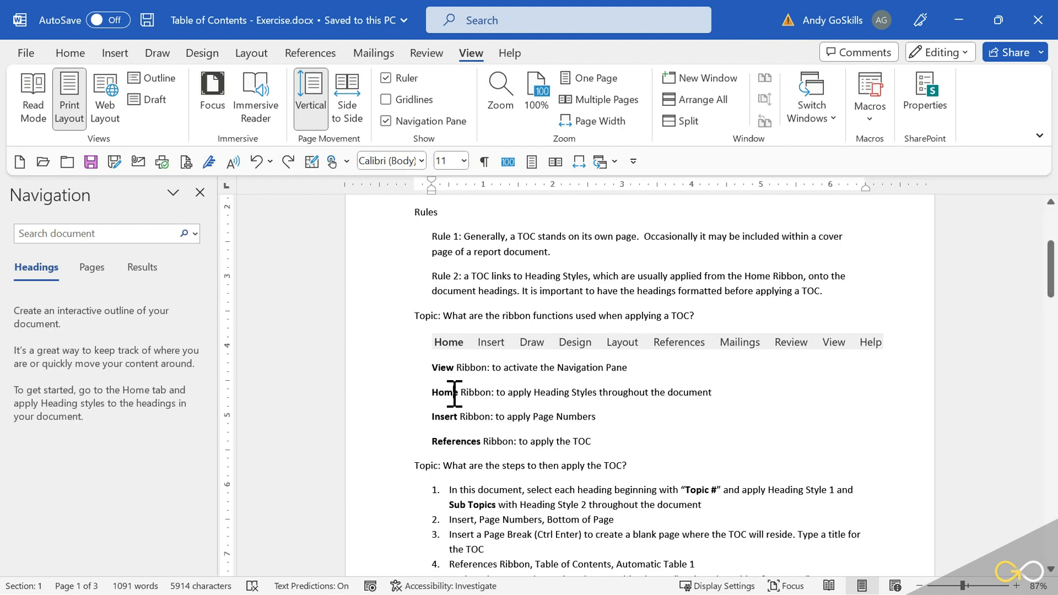
pyautogui.click(70, 53)
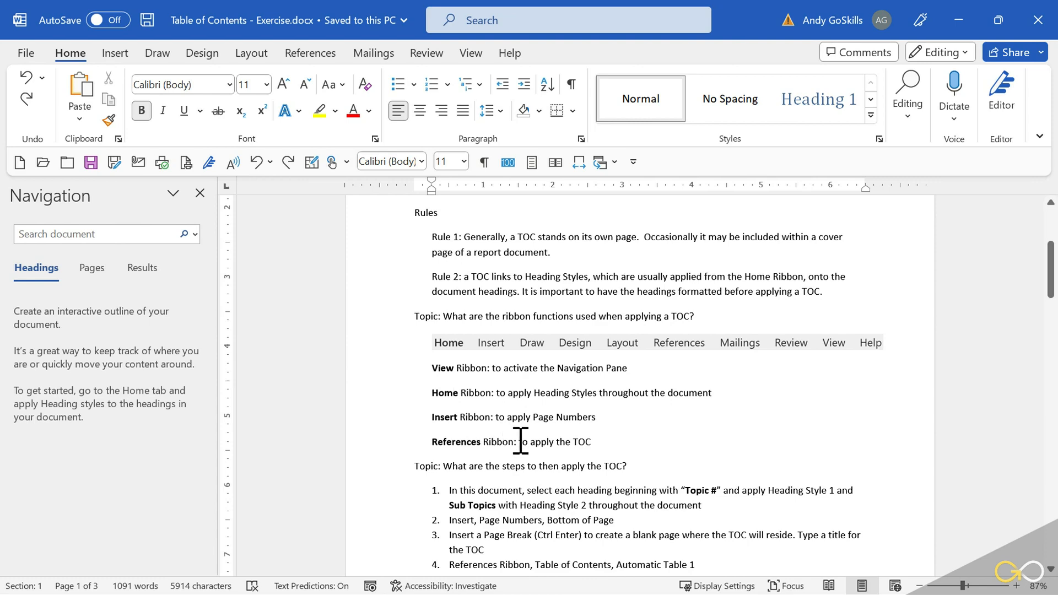
pyautogui.scroll(-3)
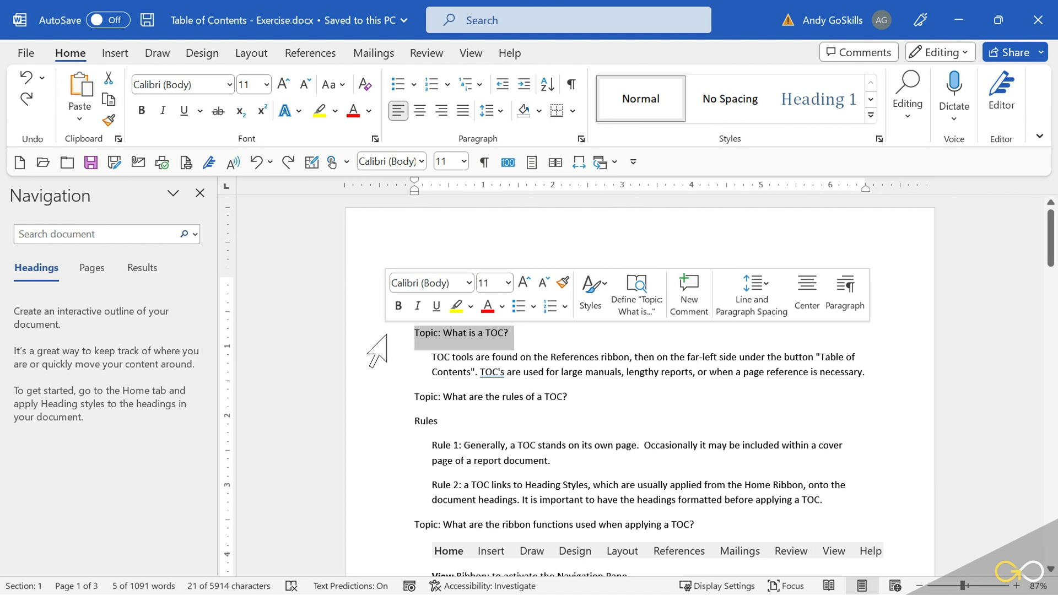
# Make 'Topic: What is a TOC?' and 'Topic: What are the rules of a TOC?' Heading 1.
pyautogui.click(817, 99)
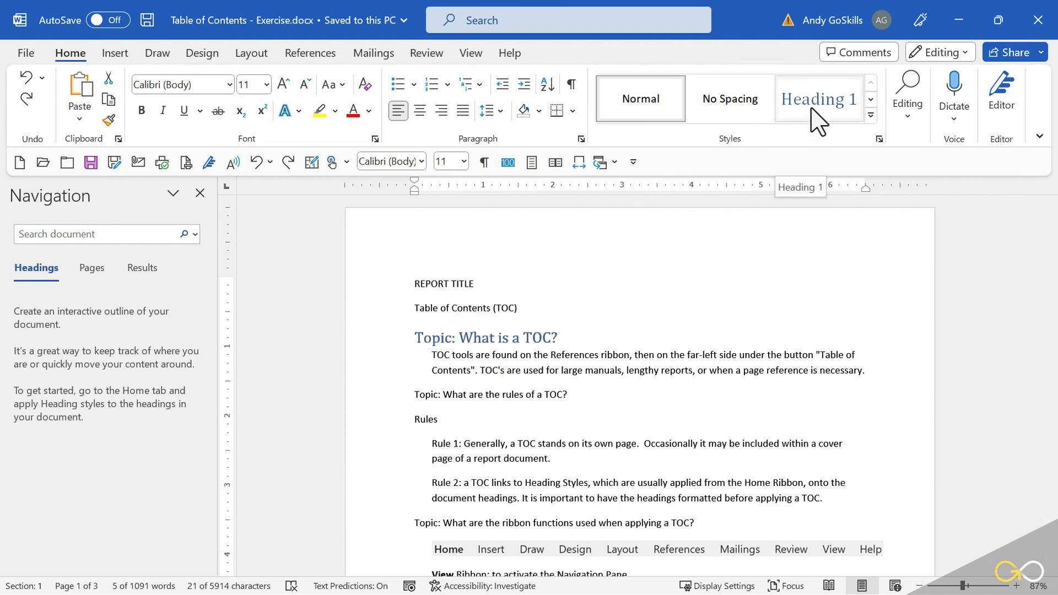
pyautogui.click(818, 100)
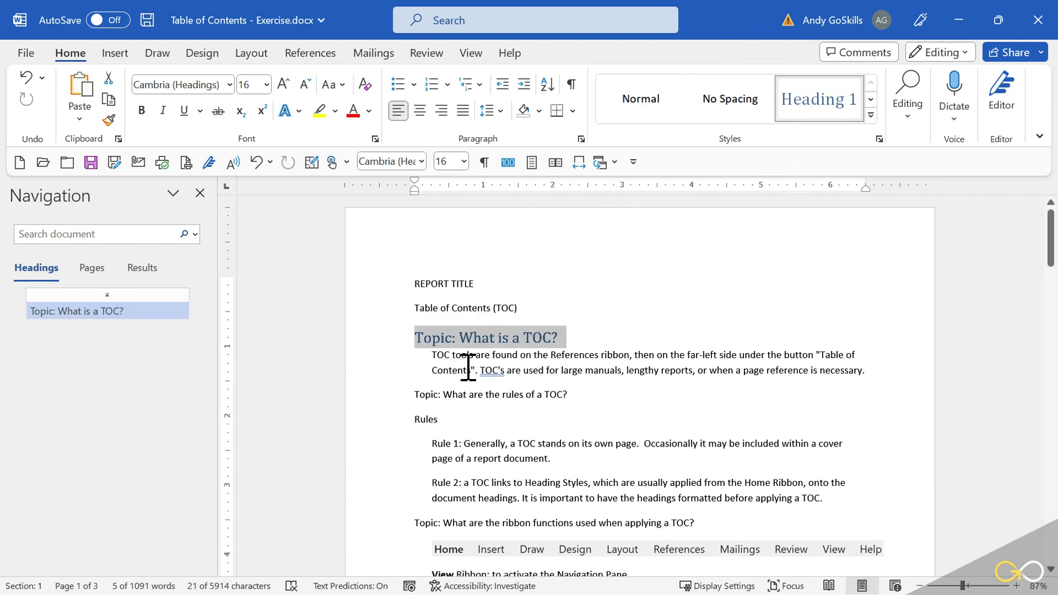
pyautogui.moveTo(379, 411)
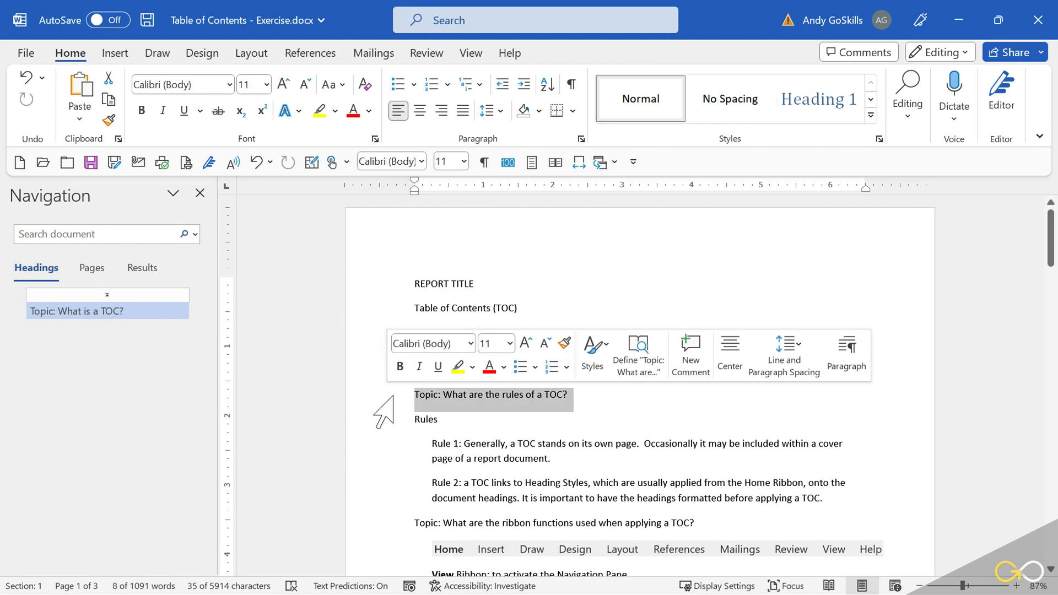
pyautogui.click(592, 347)
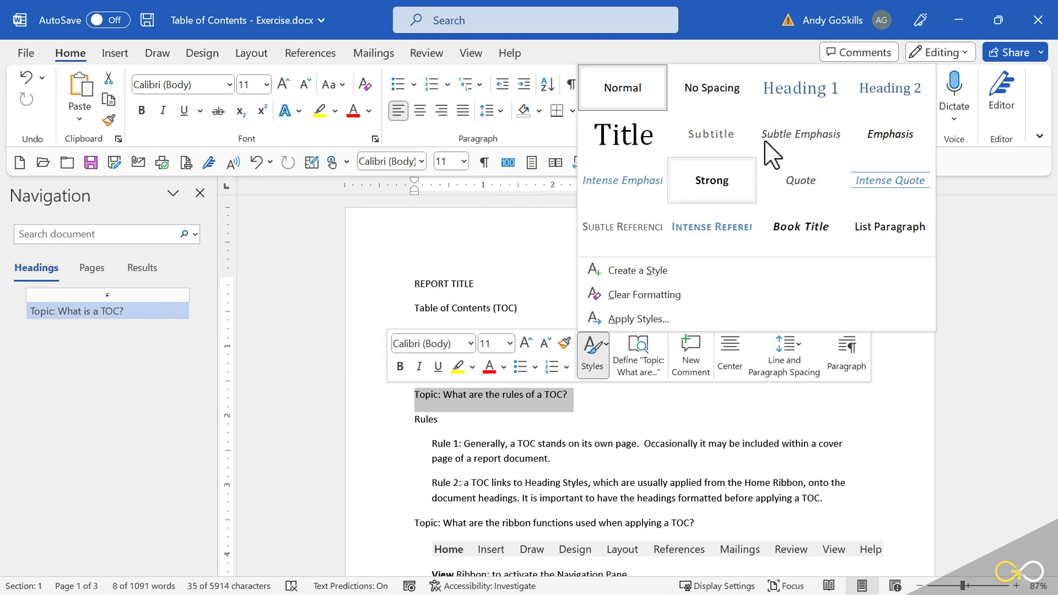
pyautogui.click(800, 88)
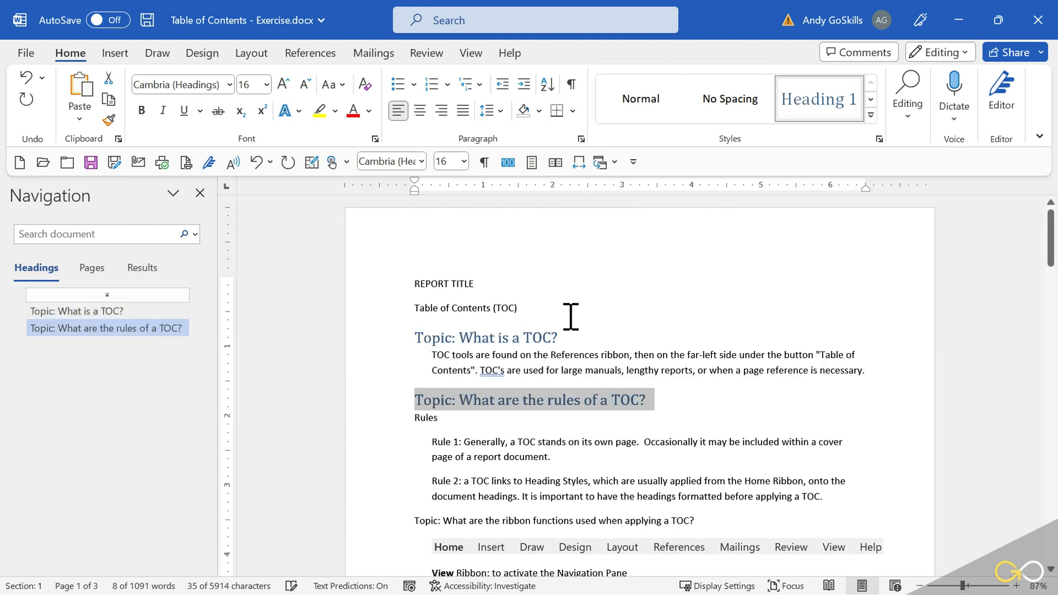
pyautogui.moveTo(373, 436)
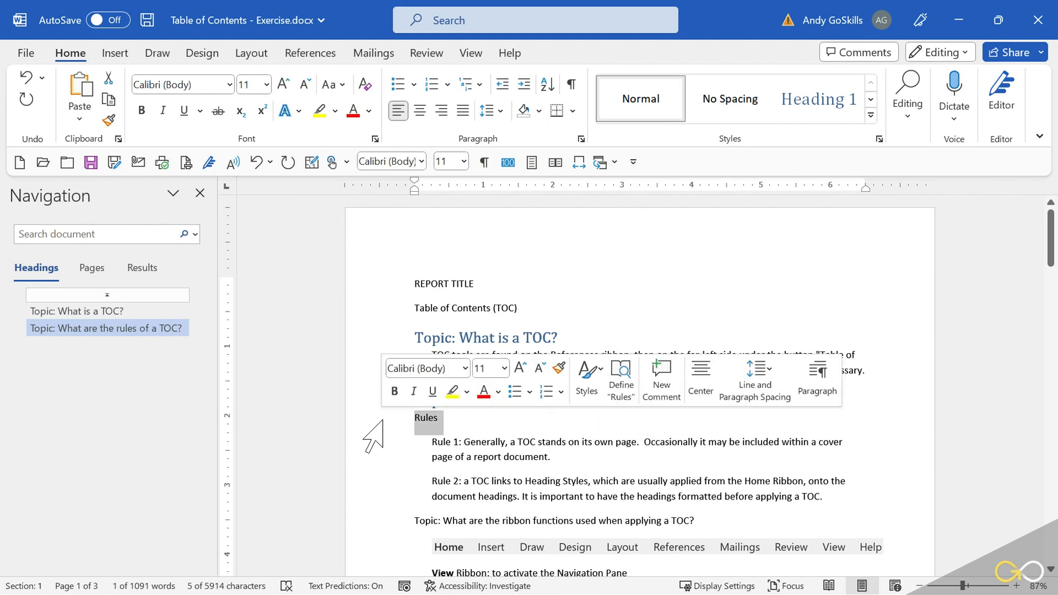
# Give the 'Rules' line a heading style from the mini toolbar Styles menu.
pyautogui.click(586, 370)
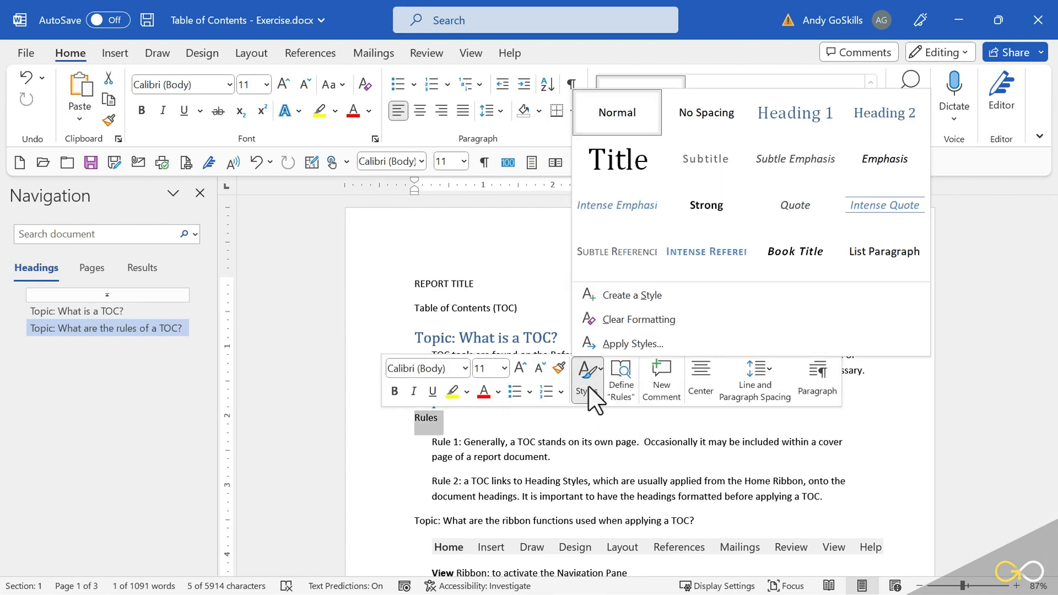
pyautogui.click(794, 113)
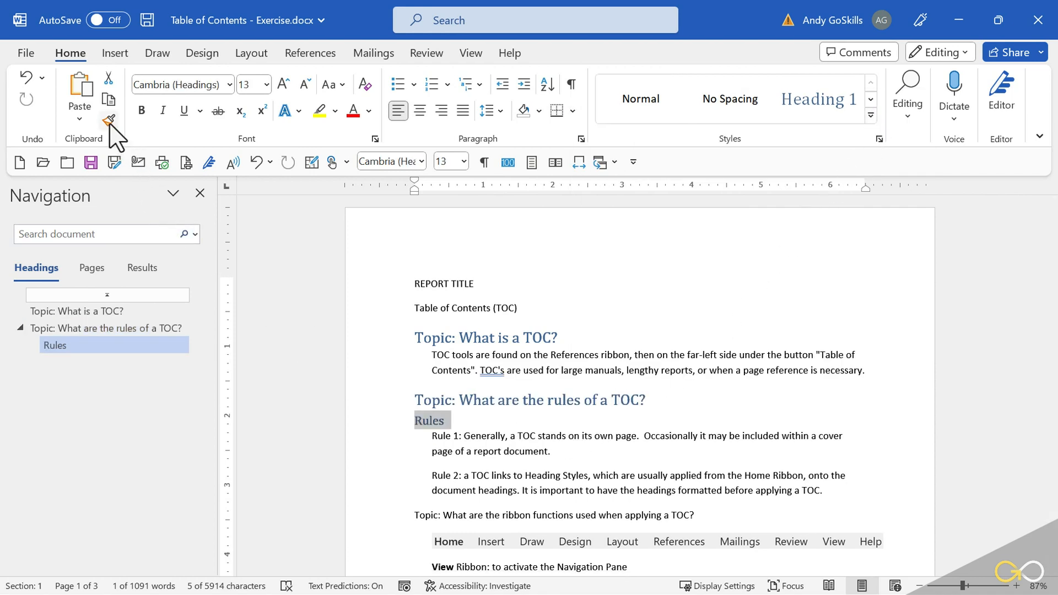
pyautogui.moveTo(109, 119)
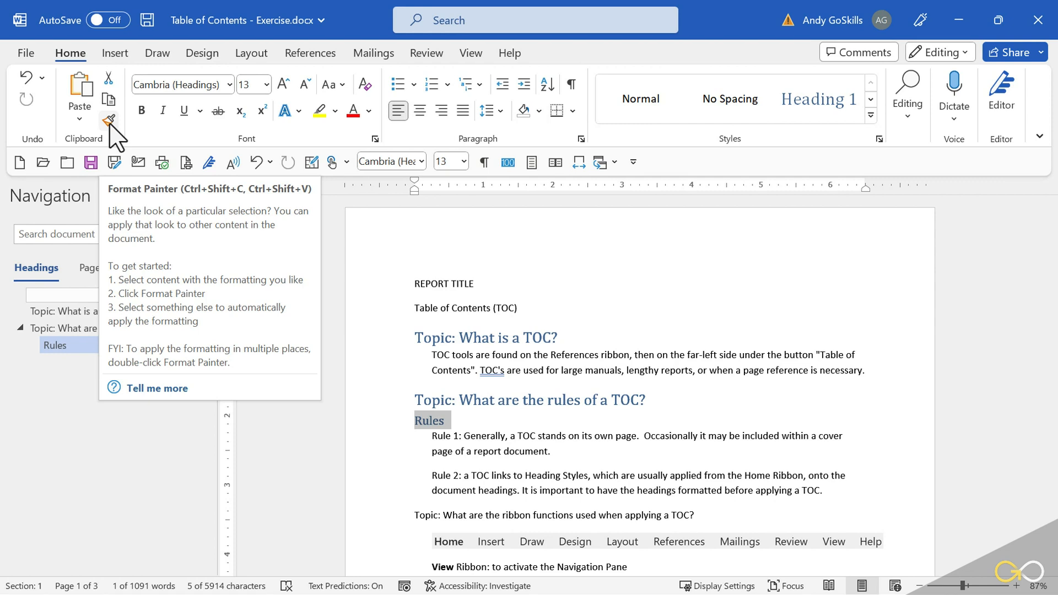
pyautogui.moveTo(326, 377)
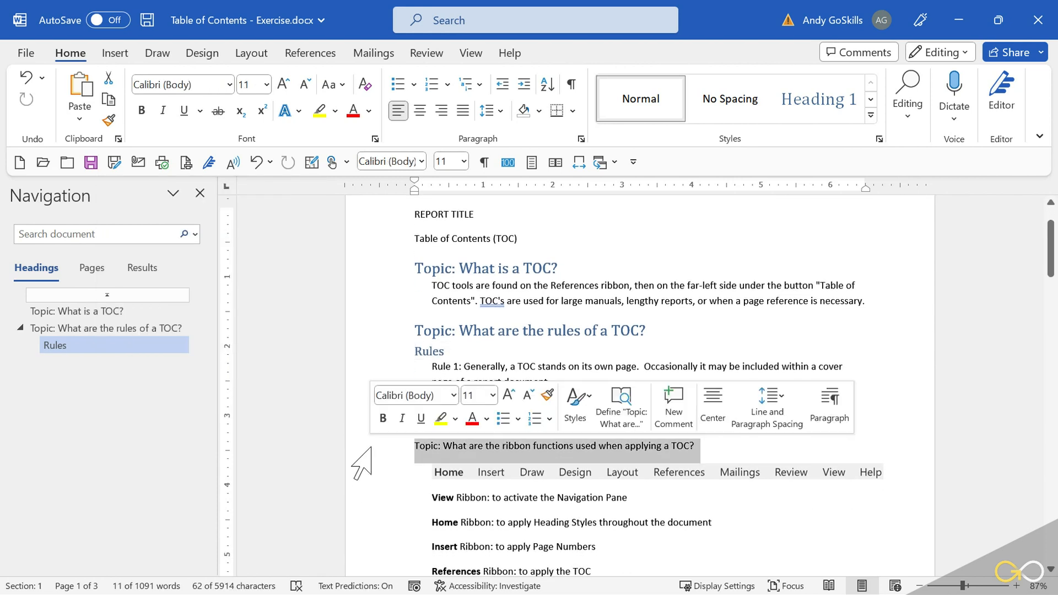
# Make the ribbon-functions line Heading 1 and carry the format down to the remaining Topic headings.
pyautogui.click(575, 404)
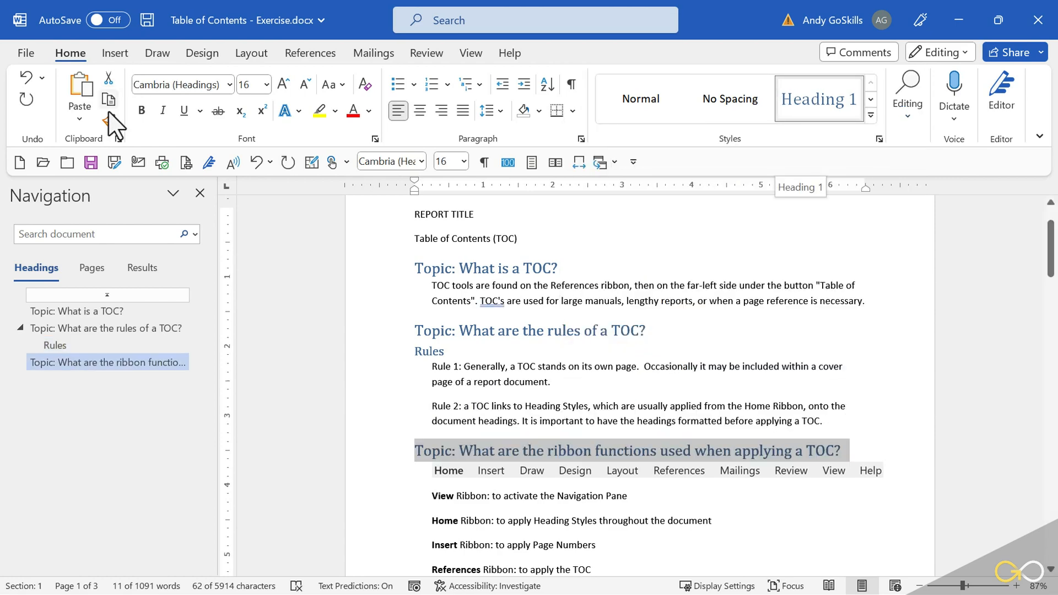
pyautogui.moveTo(105, 119)
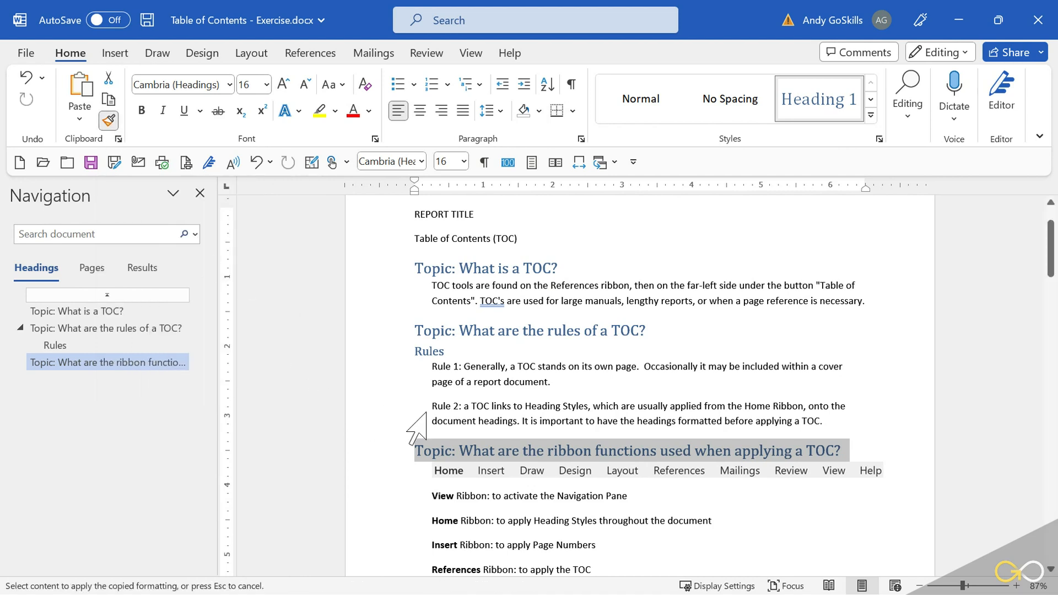
pyautogui.moveTo(428, 483)
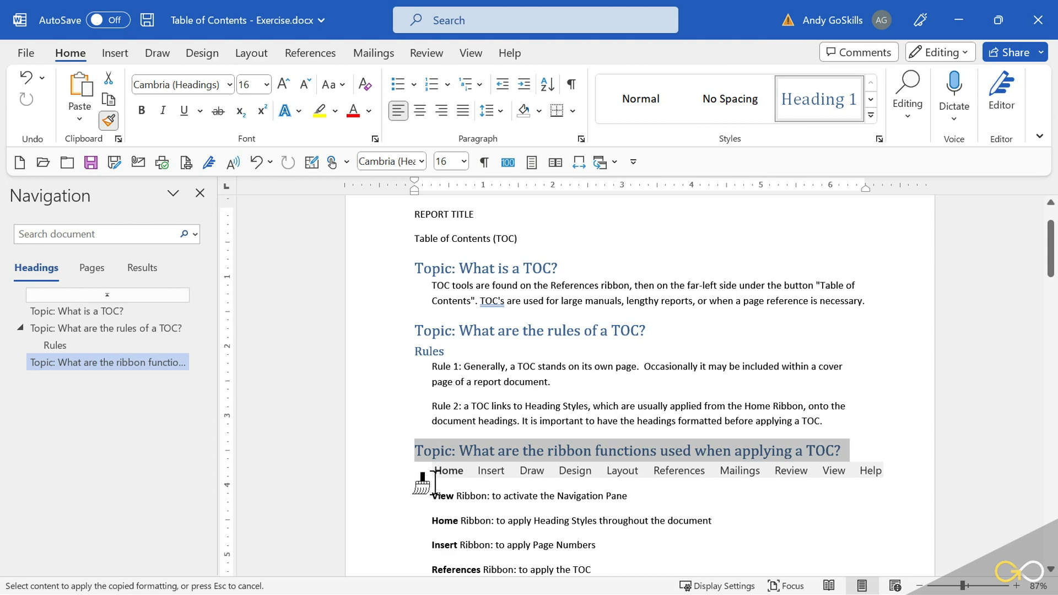
pyautogui.scroll(-3)
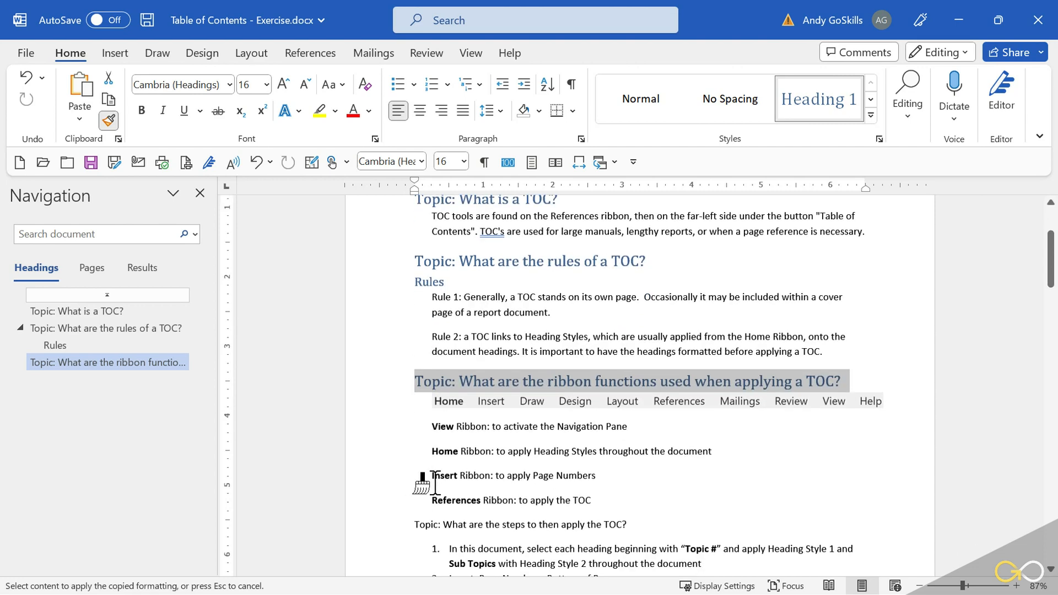
pyautogui.scroll(-3)
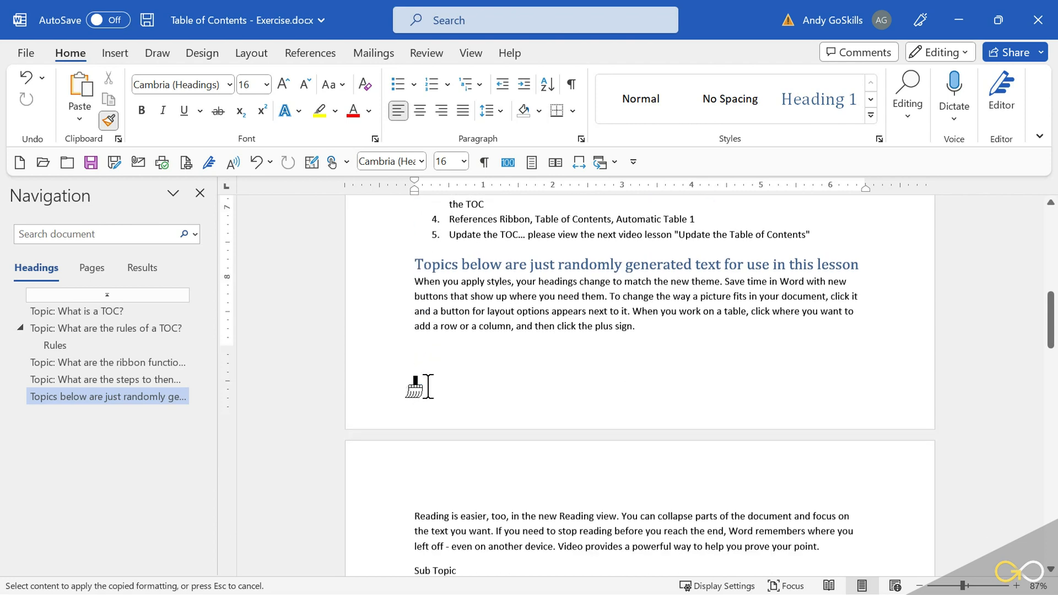
pyautogui.scroll(-3)
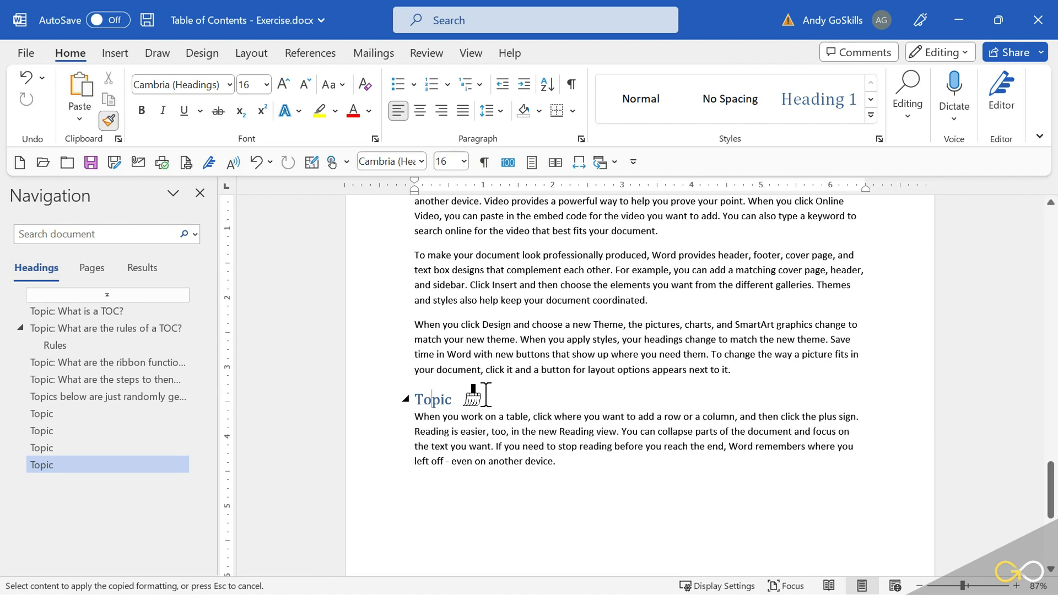
# Make the Sub Topic lines Heading 2 and check their nesting in the Navigation pane.
pyautogui.click(108, 121)
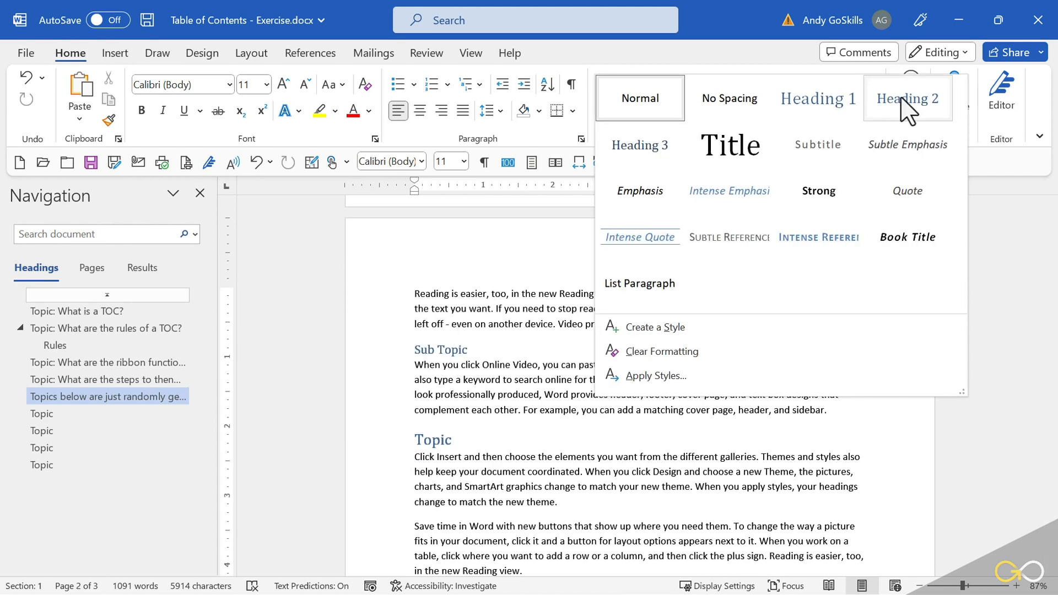
pyautogui.click(908, 99)
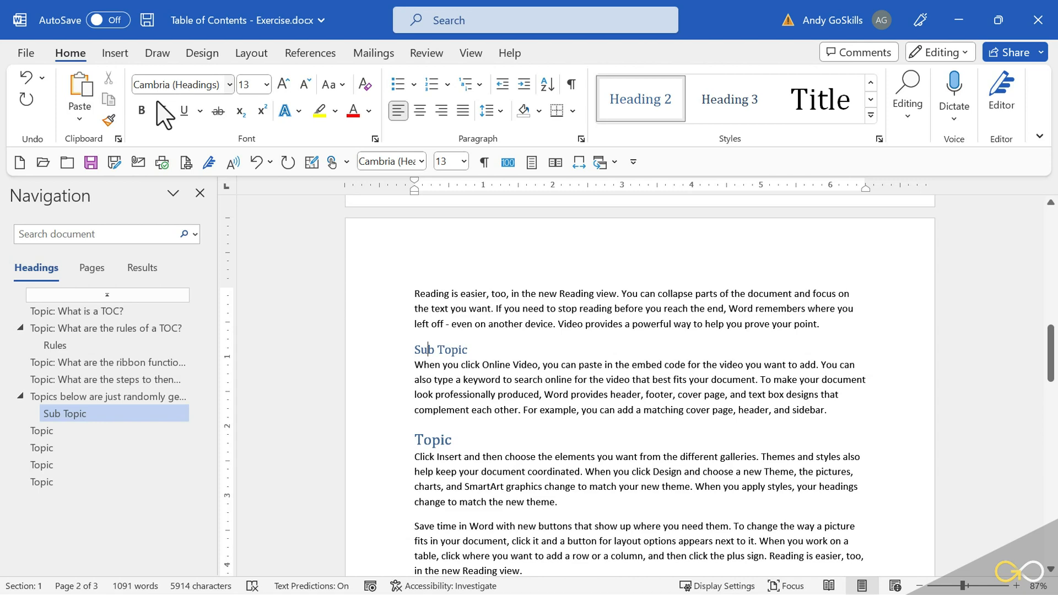
pyautogui.click(108, 121)
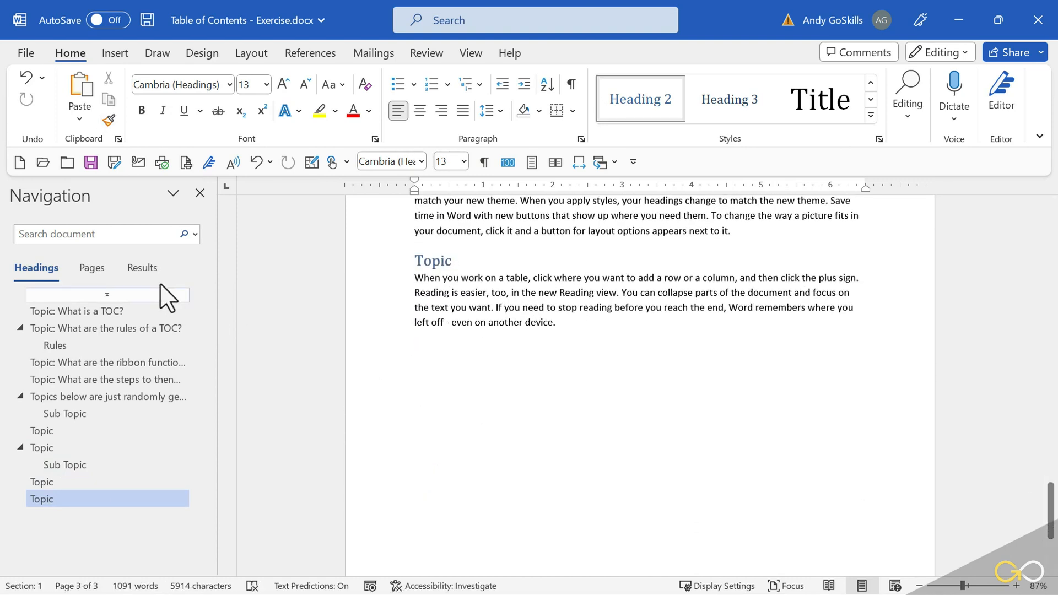
pyautogui.moveTo(66, 457)
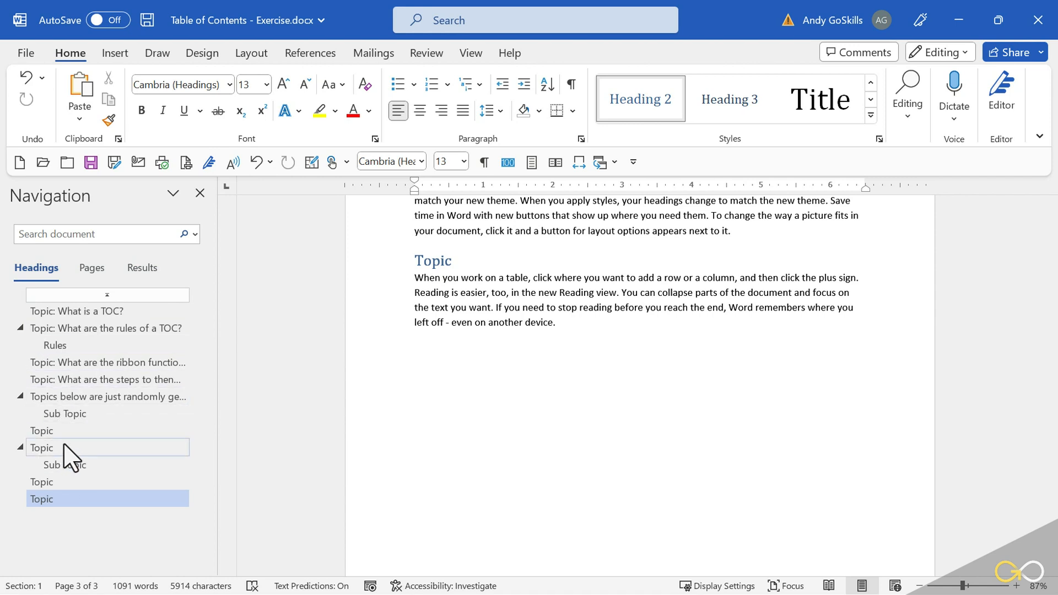
pyautogui.click(64, 463)
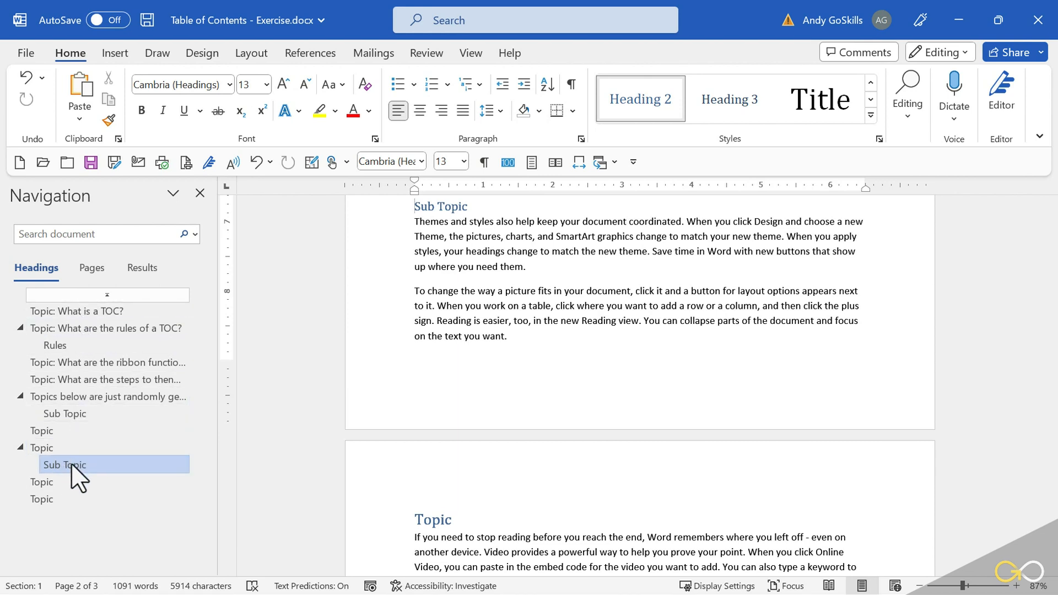
pyautogui.click(76, 311)
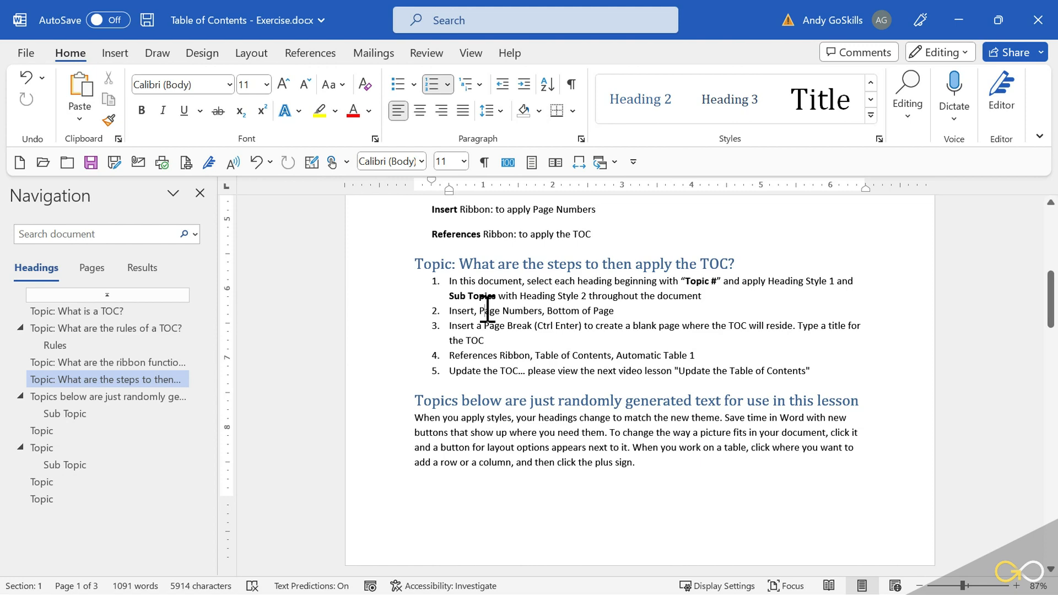
# Insert a Plain Number 3 page number at the bottom right of every page.
pyautogui.click(113, 53)
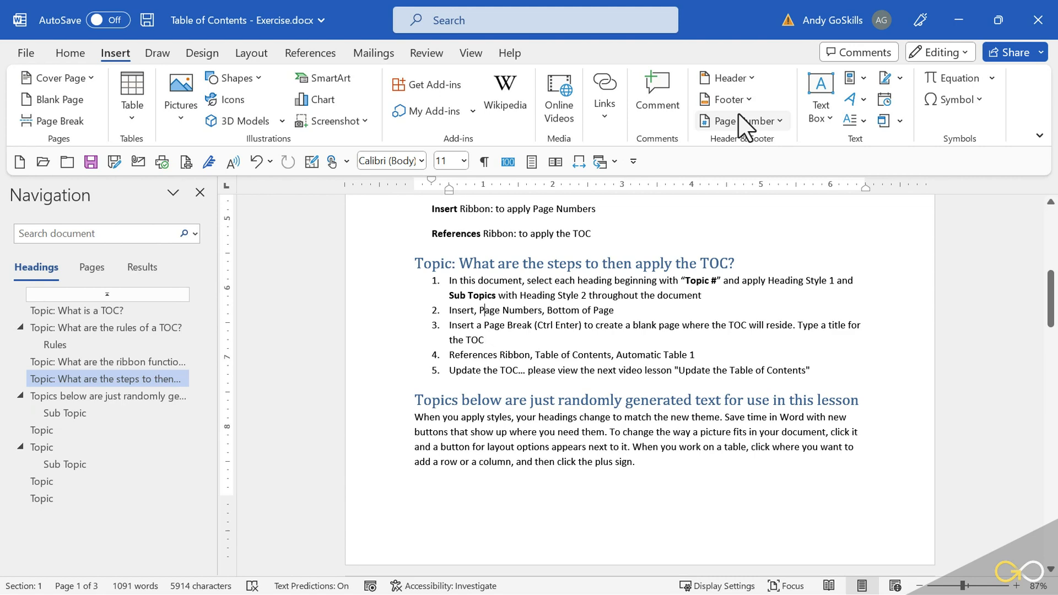
pyautogui.click(736, 121)
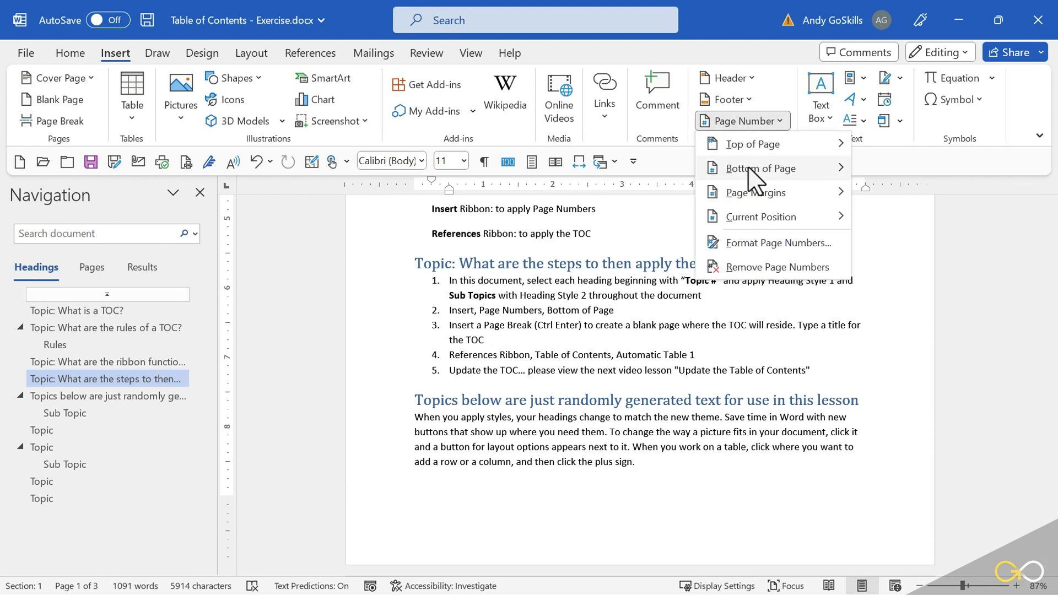
pyautogui.click(760, 168)
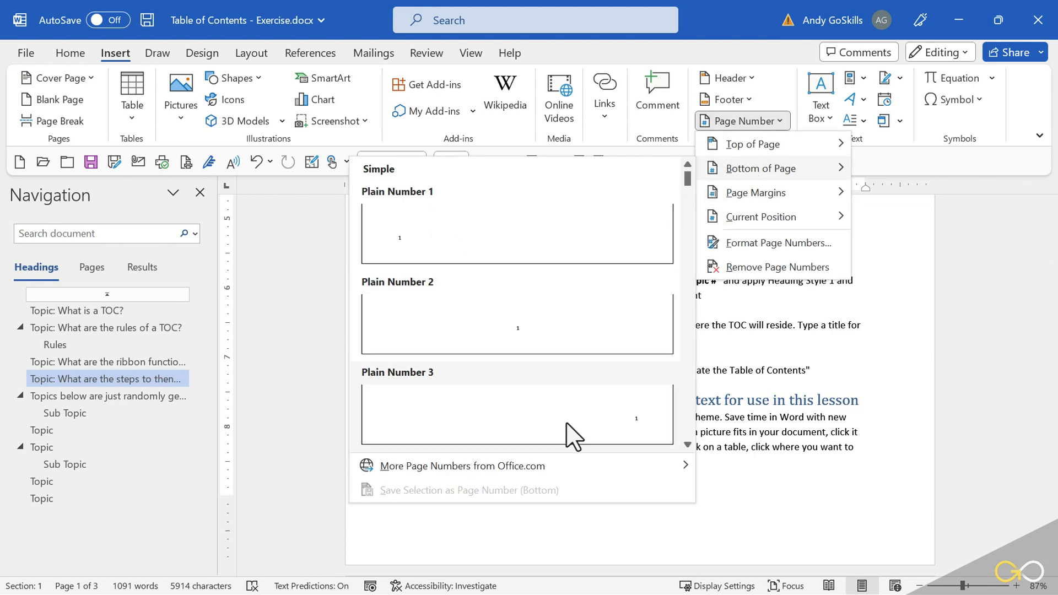
pyautogui.click(518, 415)
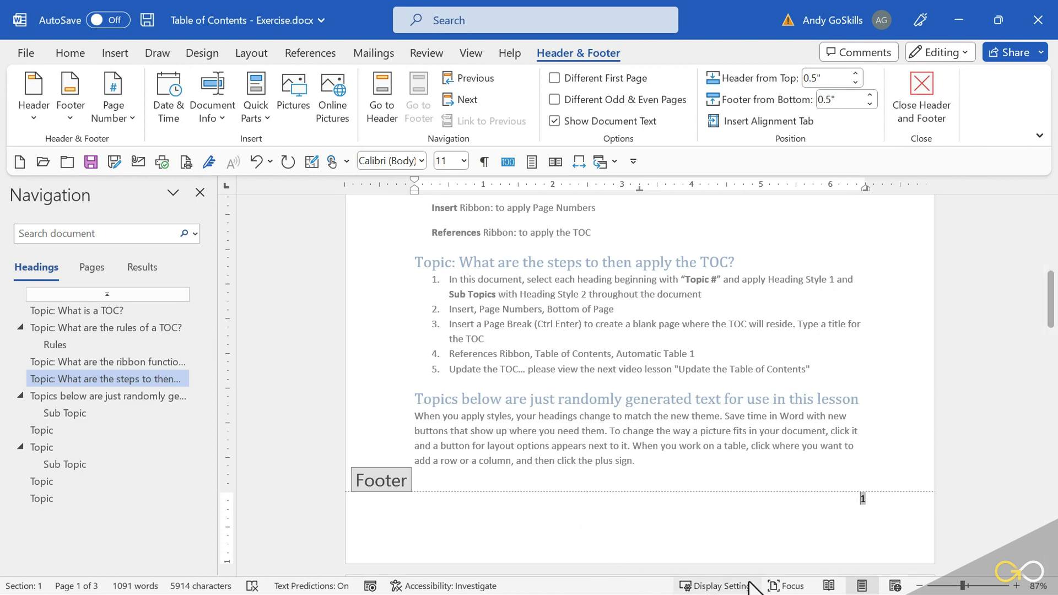
pyautogui.moveTo(881, 456)
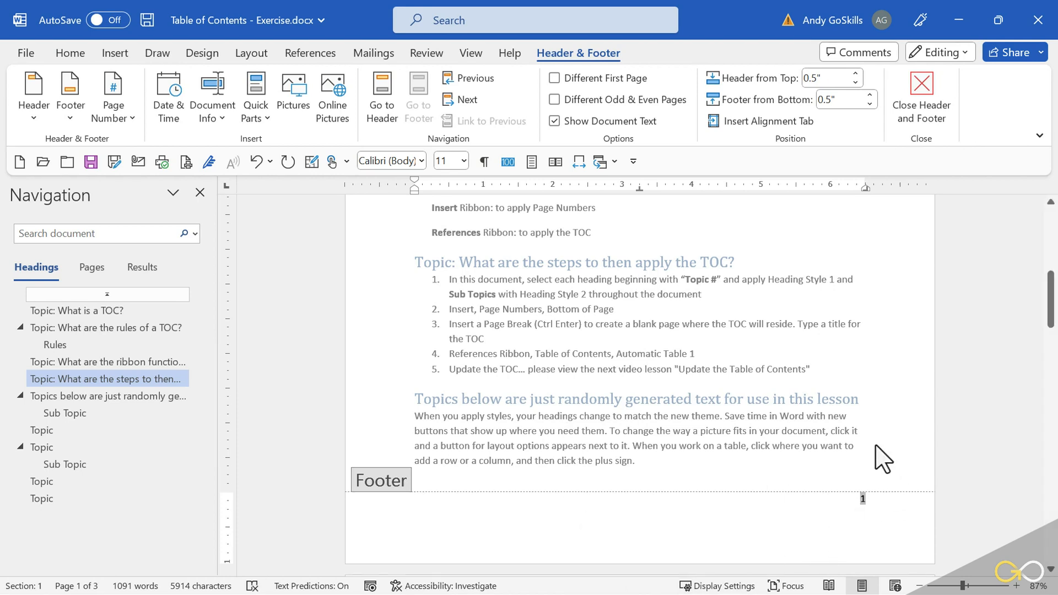
pyautogui.moveTo(793, 477)
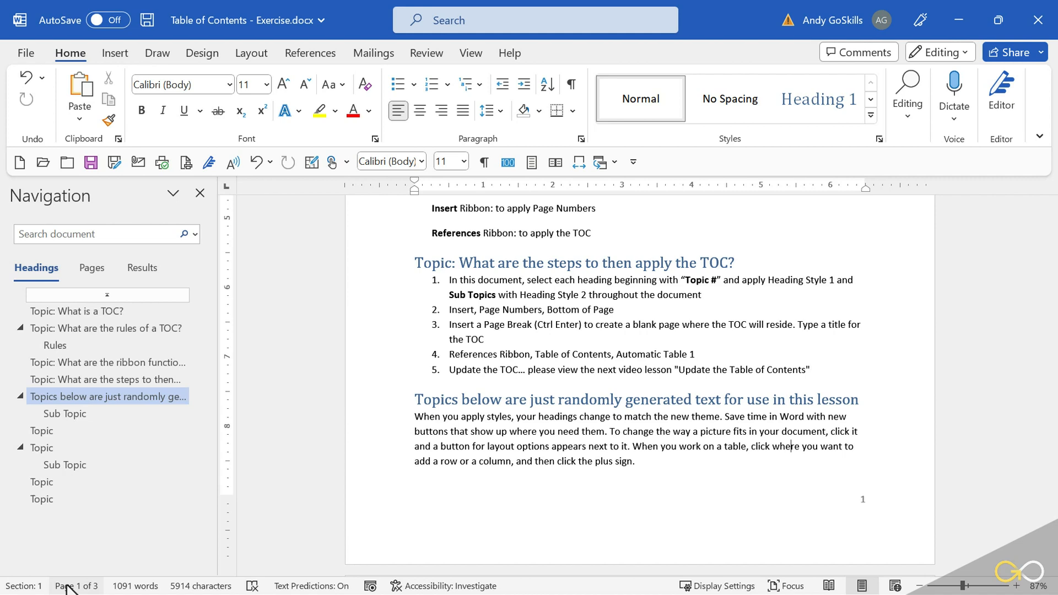
pyautogui.moveTo(76, 585)
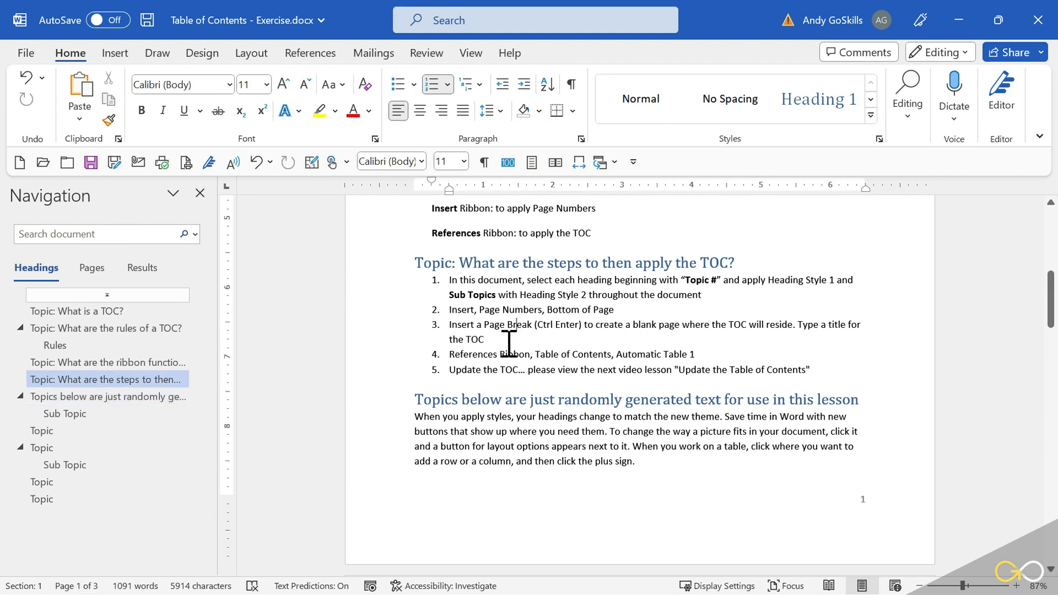
# Select text in the steps list back in the report body.
pyautogui.moveTo(450, 354); pyautogui.dragTo(613, 353)
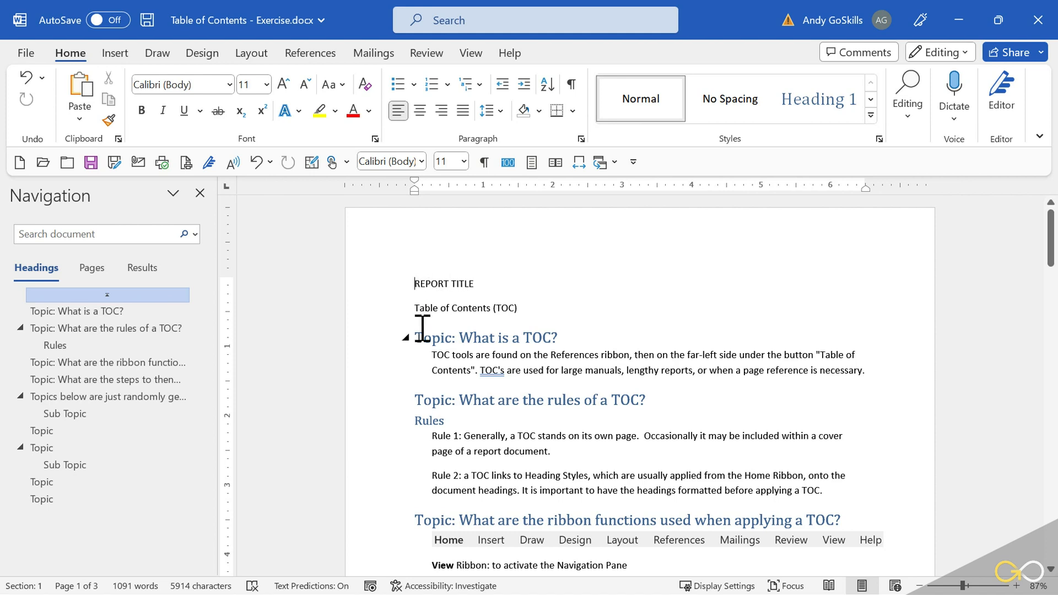
pyautogui.moveTo(536, 306)
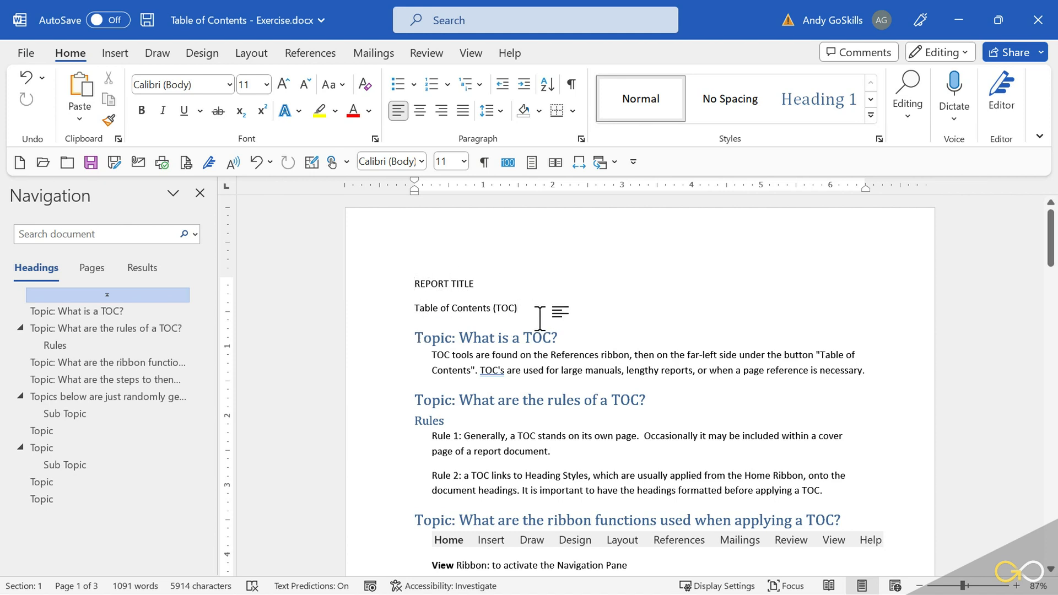
# Add an empty line after 'Table of Contents (TOC)' and insert a Page break there.
pyautogui.press('Enter')
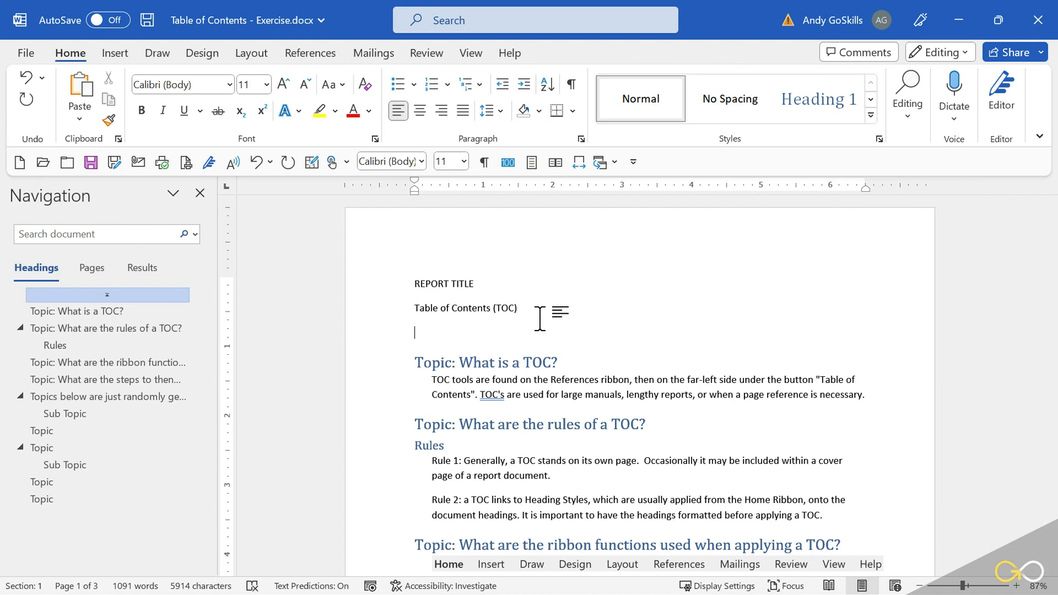
pyautogui.moveTo(499, 249)
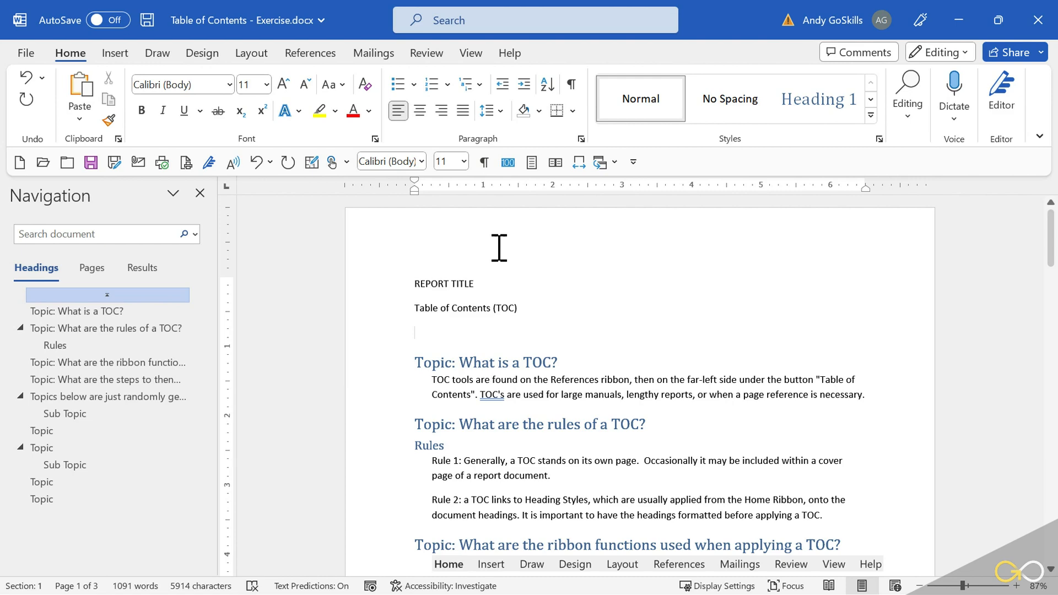
pyautogui.click(251, 53)
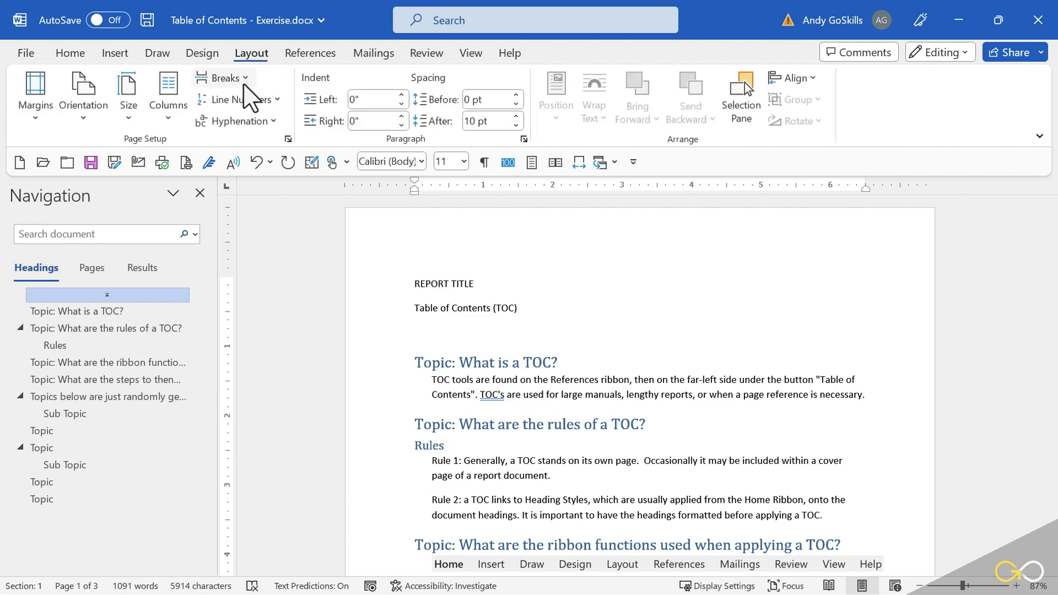
pyautogui.click(222, 77)
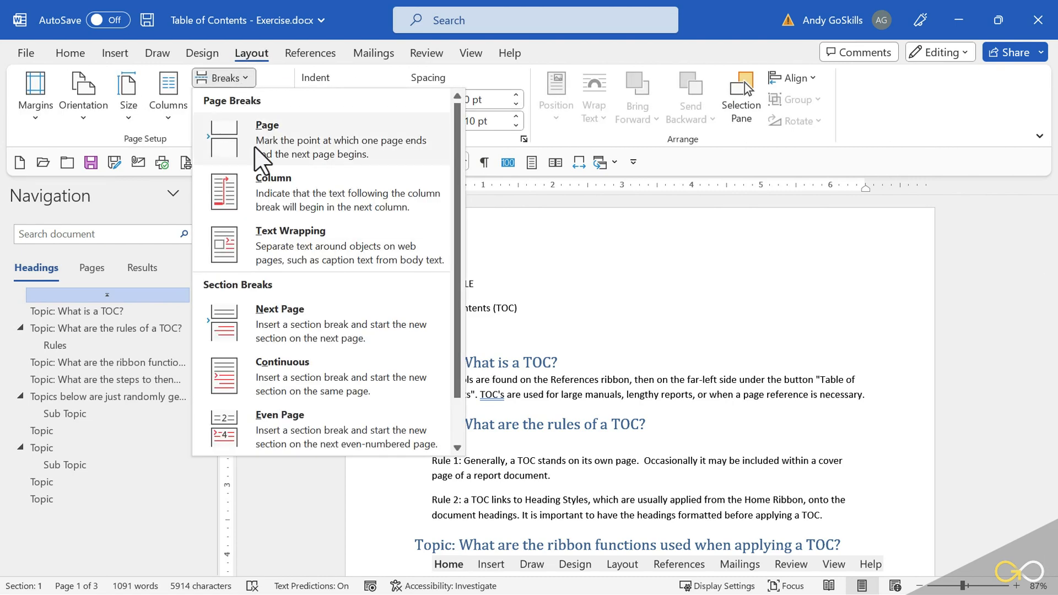
pyautogui.click(266, 140)
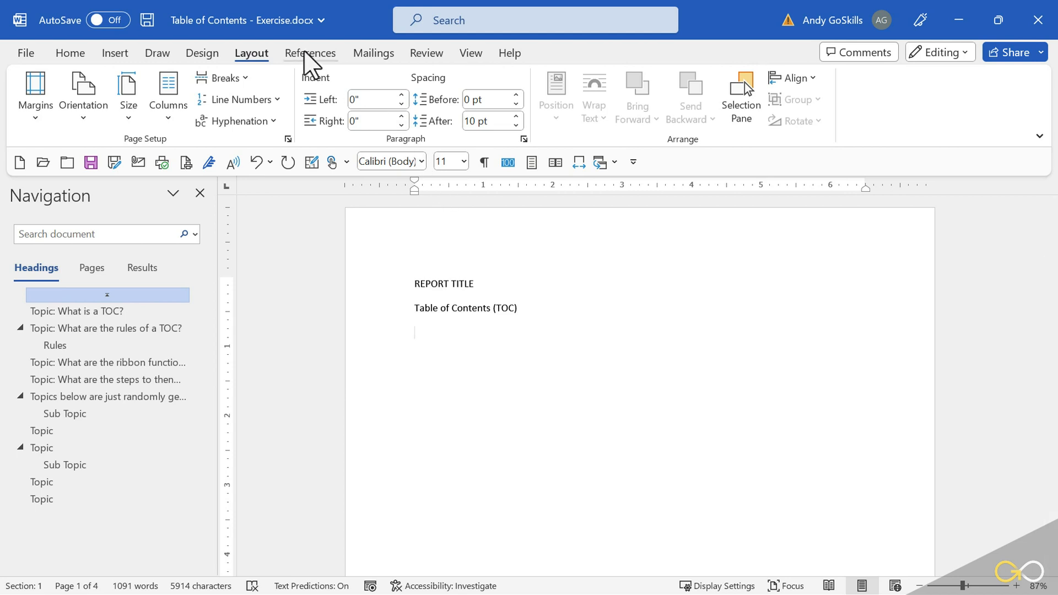
# Bring up the References Table of Contents styles to choose Automatic Table 1.
pyautogui.click(311, 53)
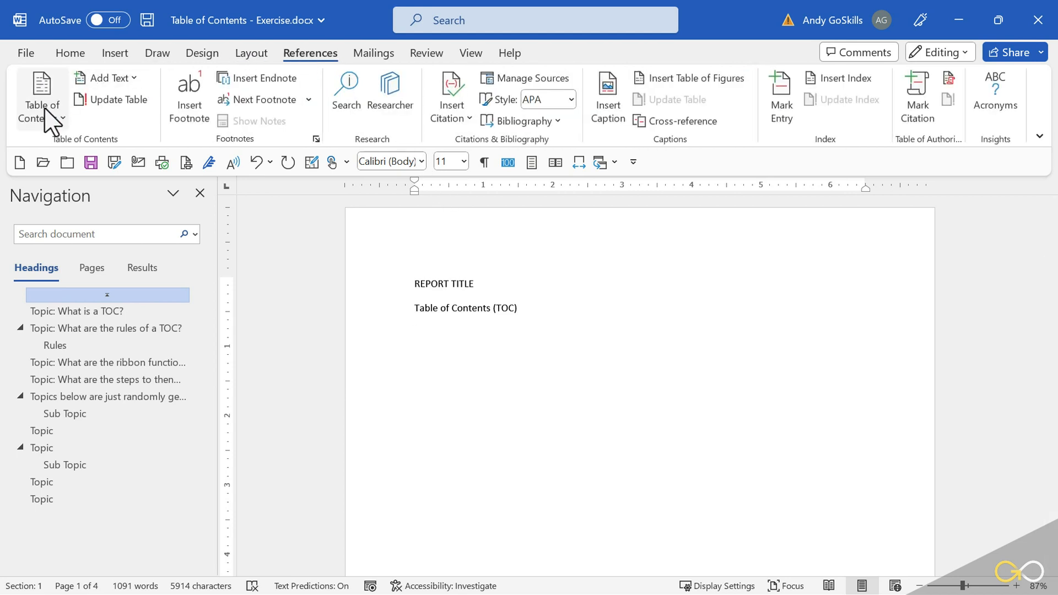
pyautogui.click(36, 90)
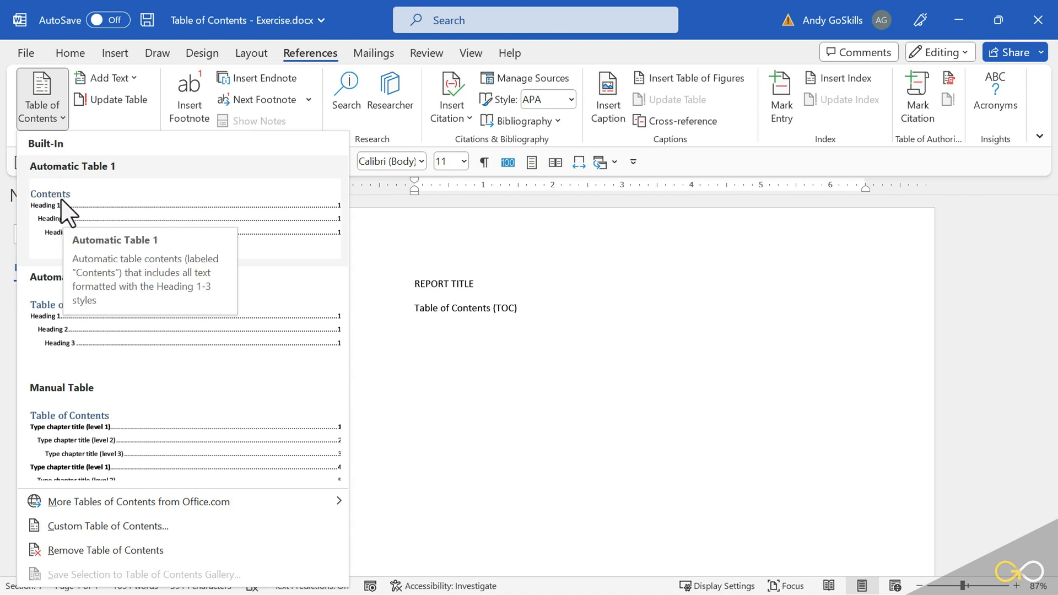
pyautogui.moveTo(80, 353)
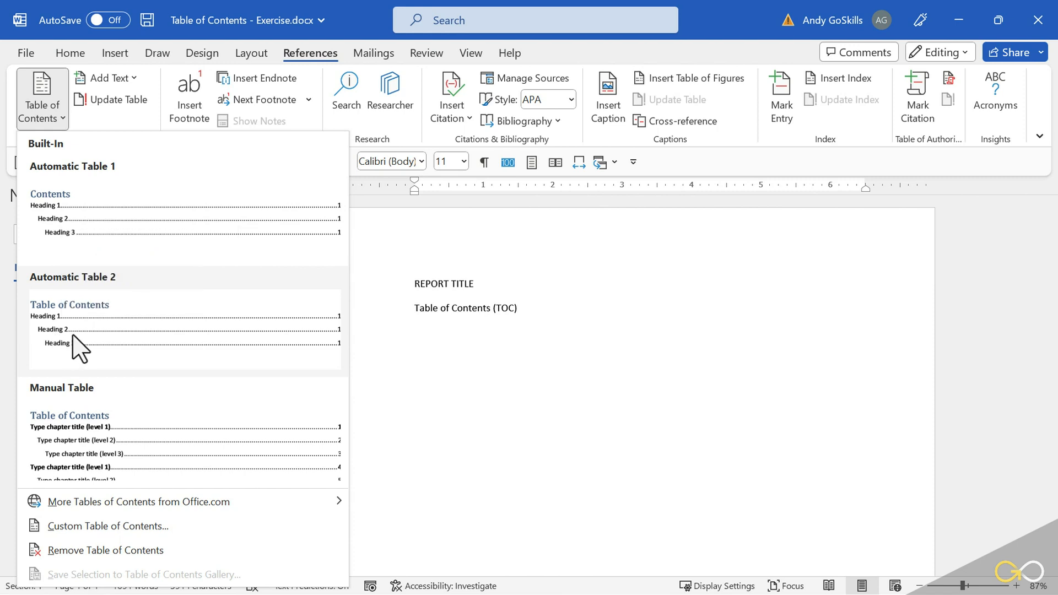
pyautogui.moveTo(43, 317)
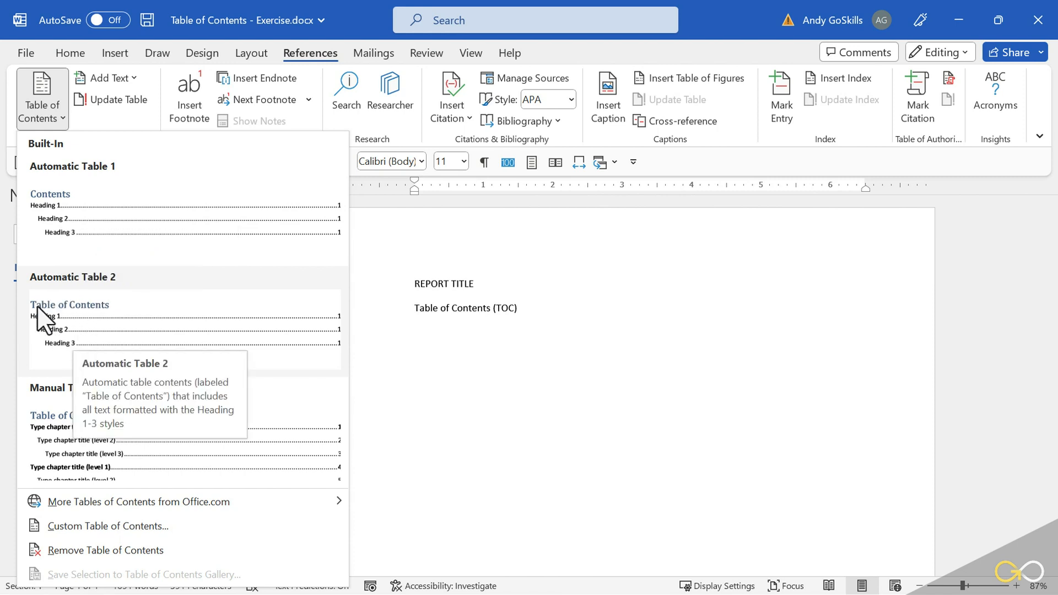
pyautogui.moveTo(88, 331)
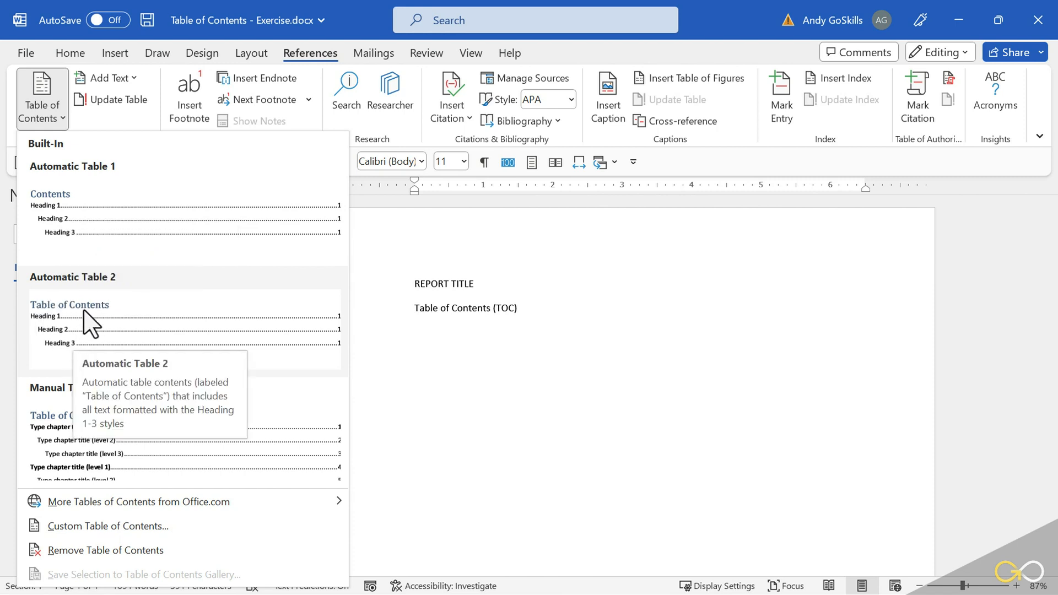
pyautogui.moveTo(116, 236)
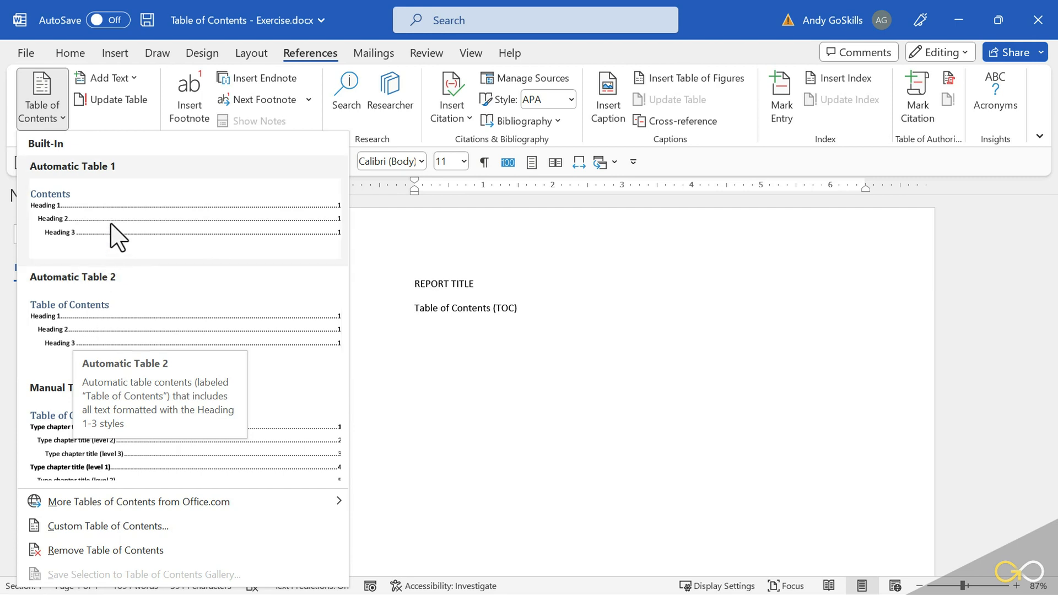
pyautogui.moveTo(116, 234)
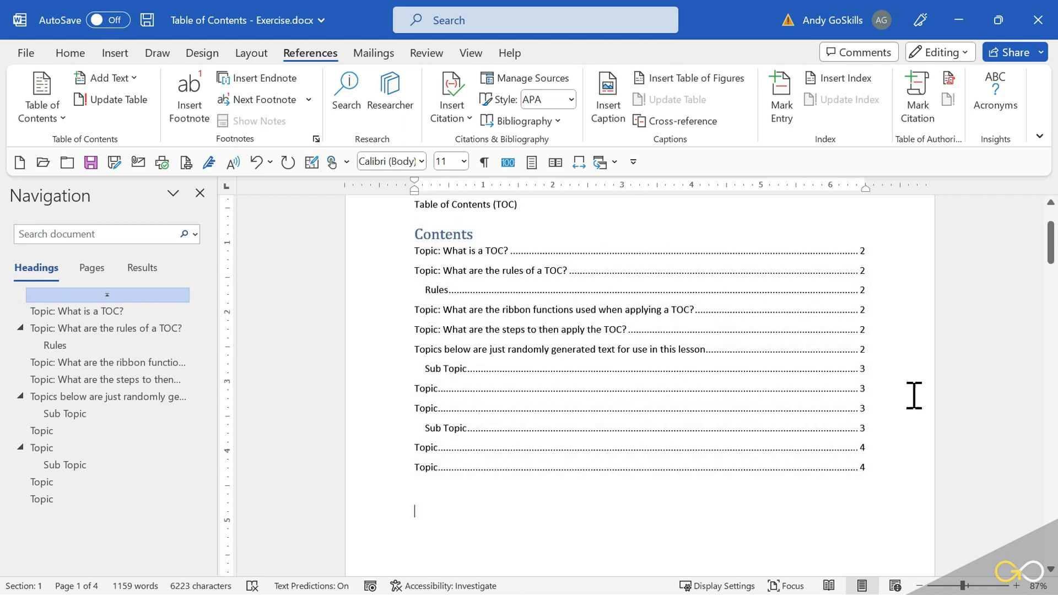
pyautogui.moveTo(862, 253)
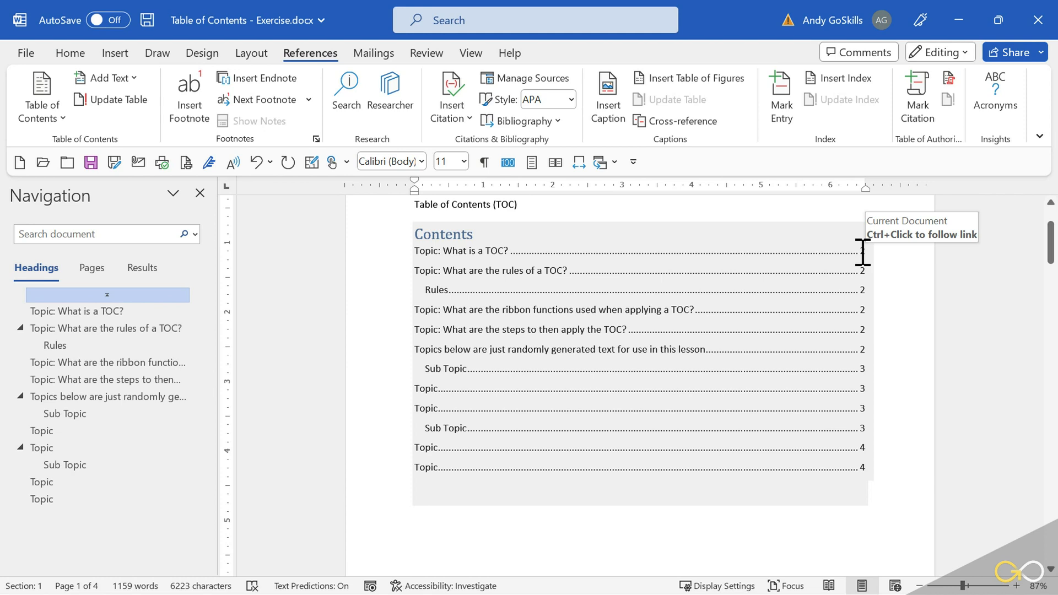
pyautogui.moveTo(853, 474)
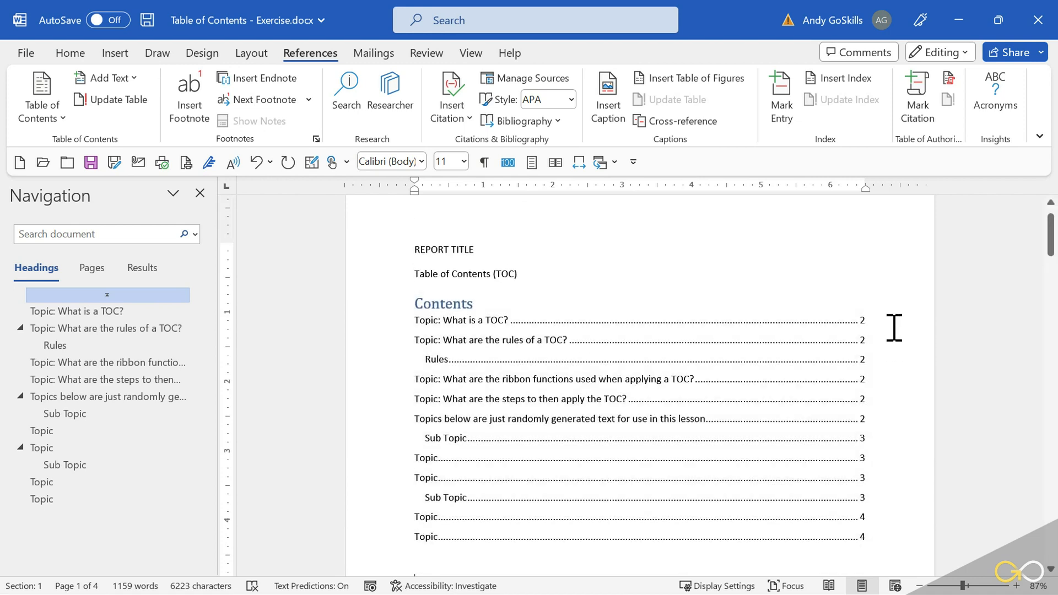
pyautogui.moveTo(847, 339)
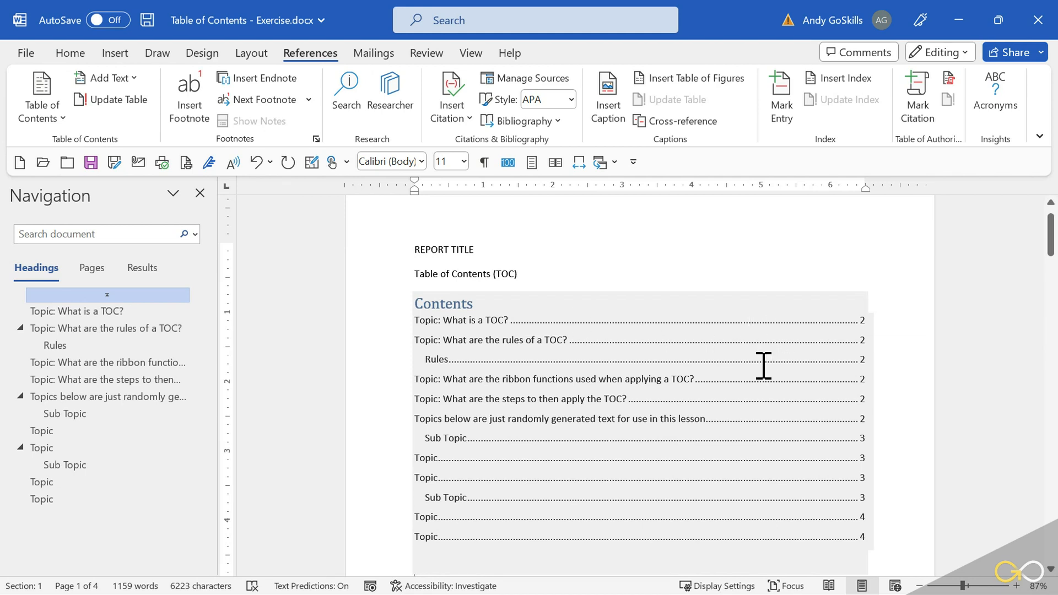
pyautogui.moveTo(603, 330)
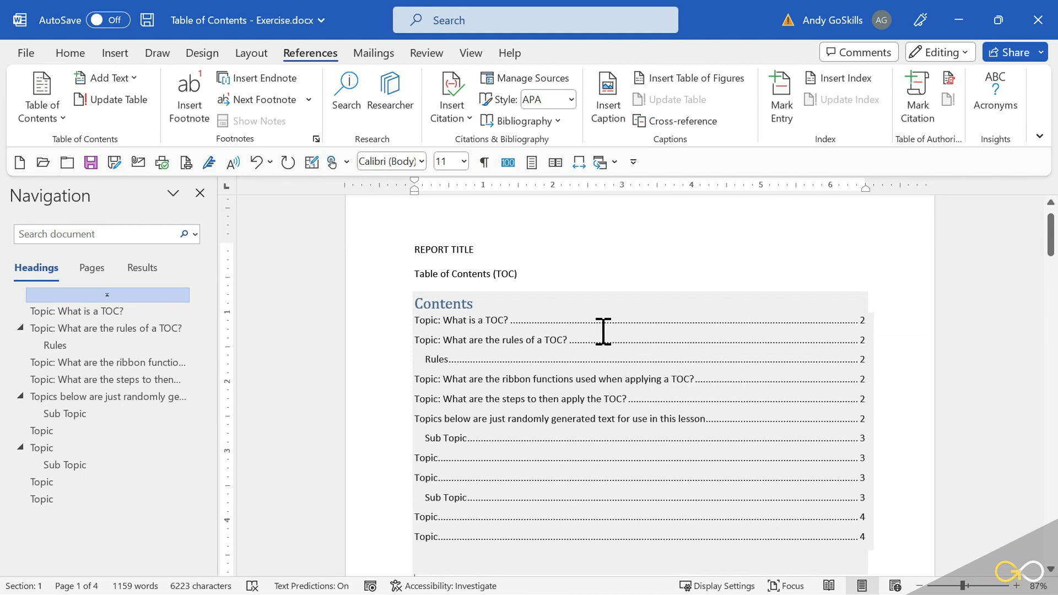
pyautogui.moveTo(547, 339)
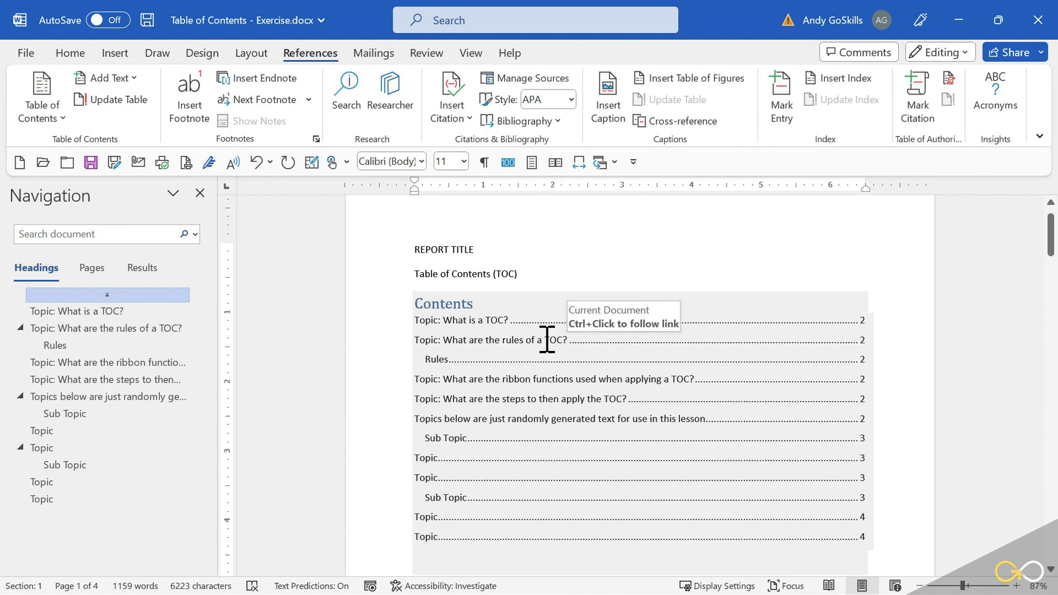
pyautogui.click(546, 339)
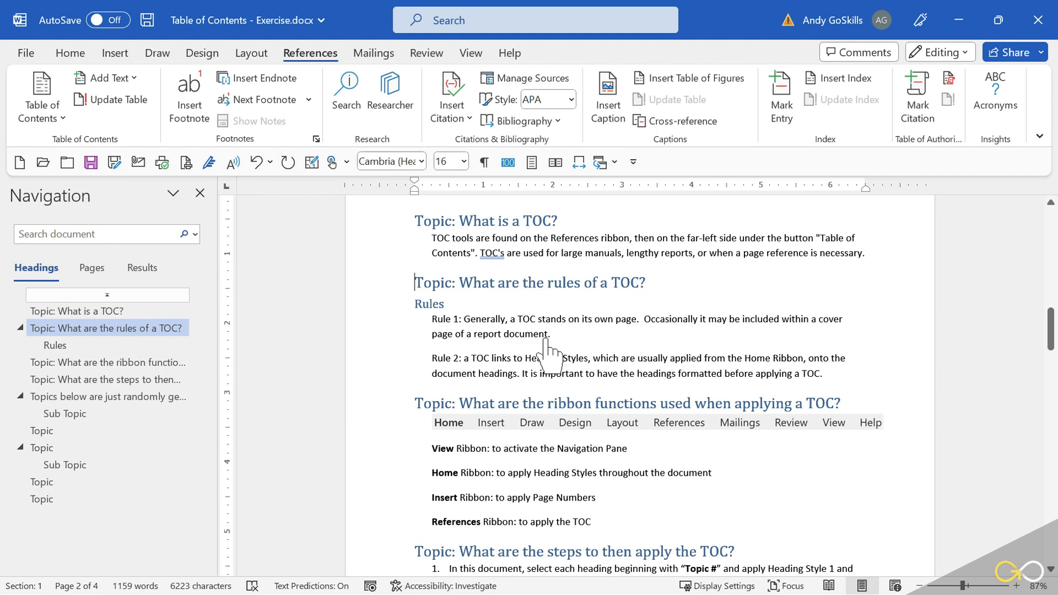
pyautogui.scroll(-3)
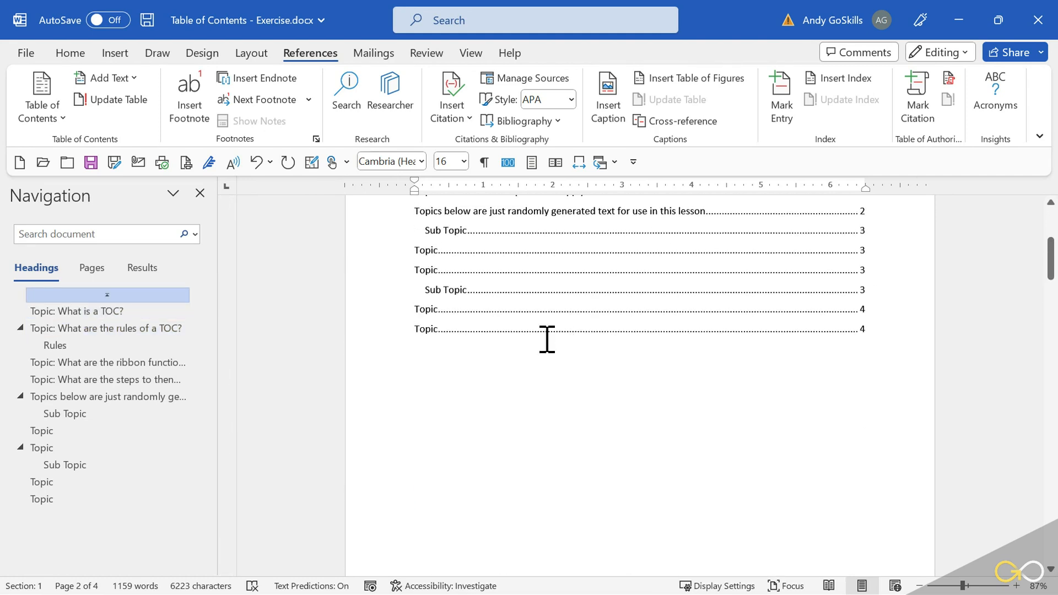